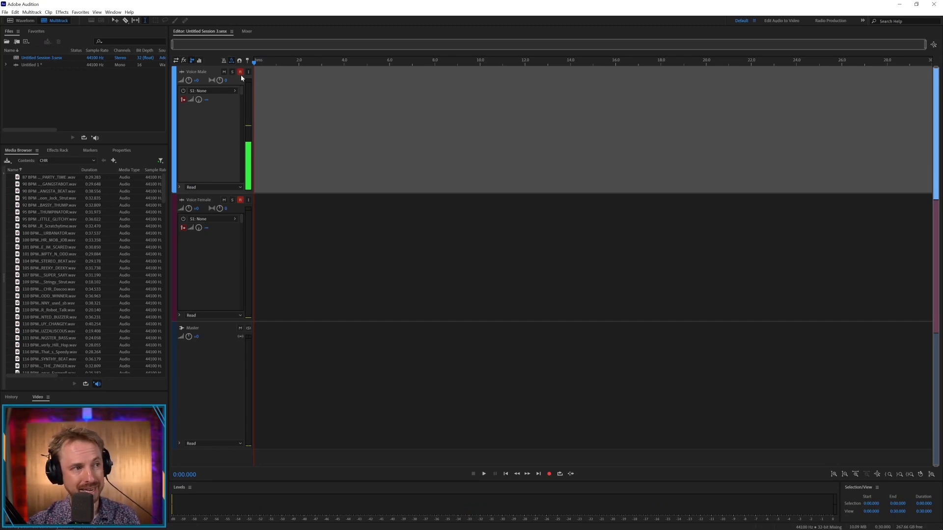
{"action": "mouse_move", "coordinate": [323, 187]}
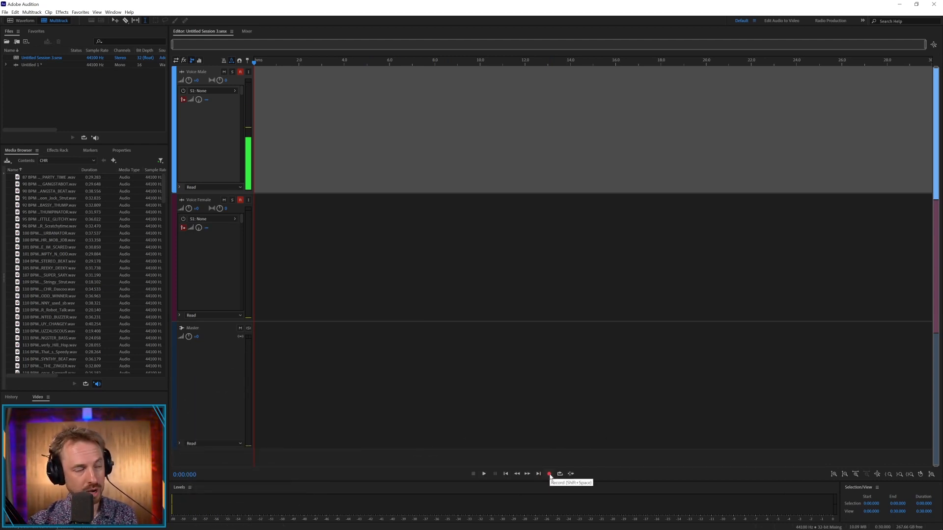
Record a roughly ten-second voice take onto the armed tracks and stop.
{"action": "left_click", "coordinate": [548, 474]}
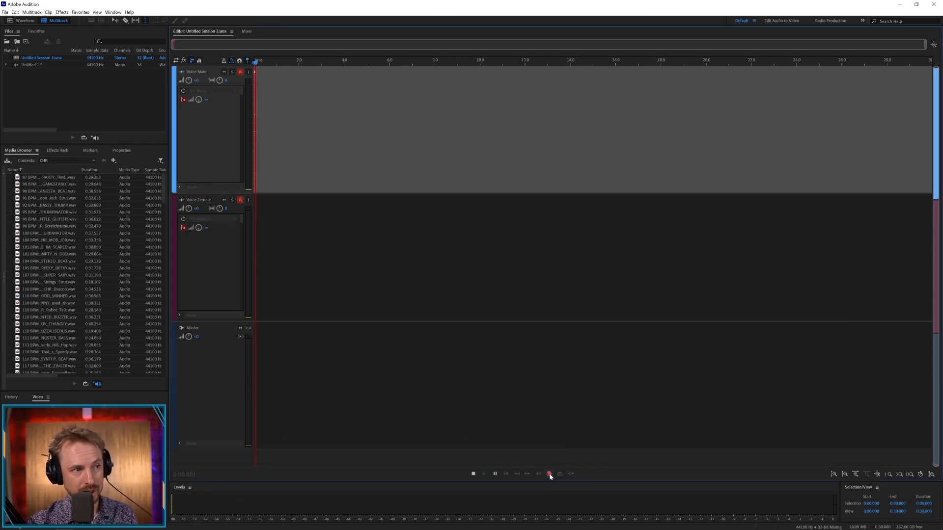
{"action": "left_click", "coordinate": [548, 474]}
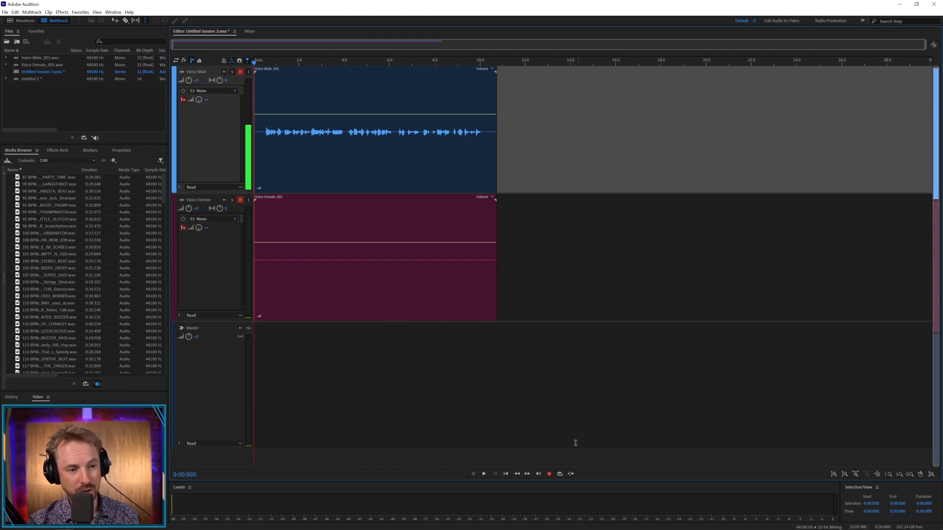
{"action": "mouse_move", "coordinate": [548, 473]}
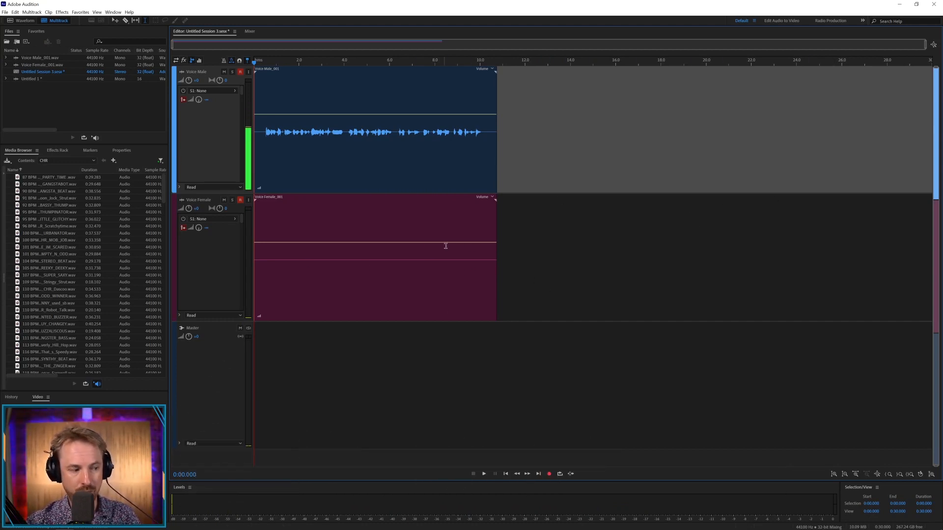
{"action": "mouse_move", "coordinate": [510, 308]}
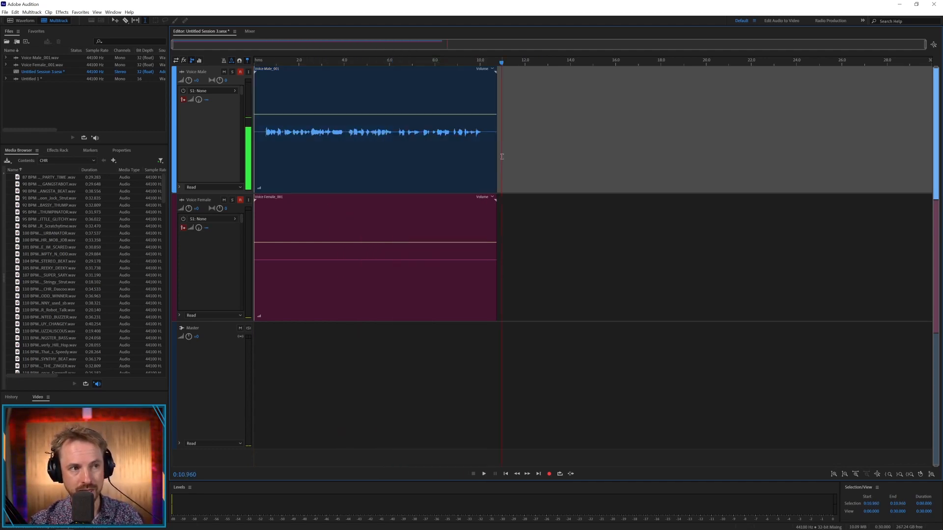
Trim the silent lead-in from the start of the top-track voice clip.
{"action": "right_click", "coordinate": [366, 163]}
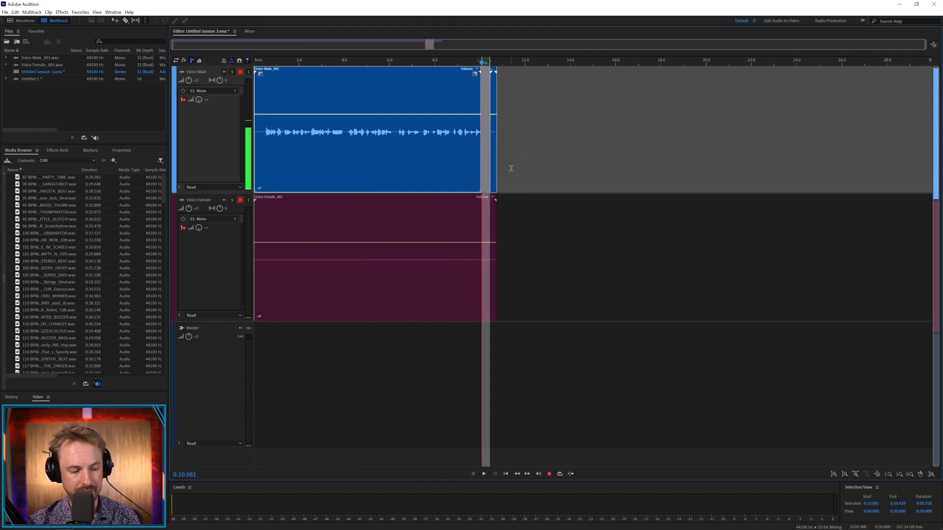
{"action": "mouse_move", "coordinate": [455, 152]}
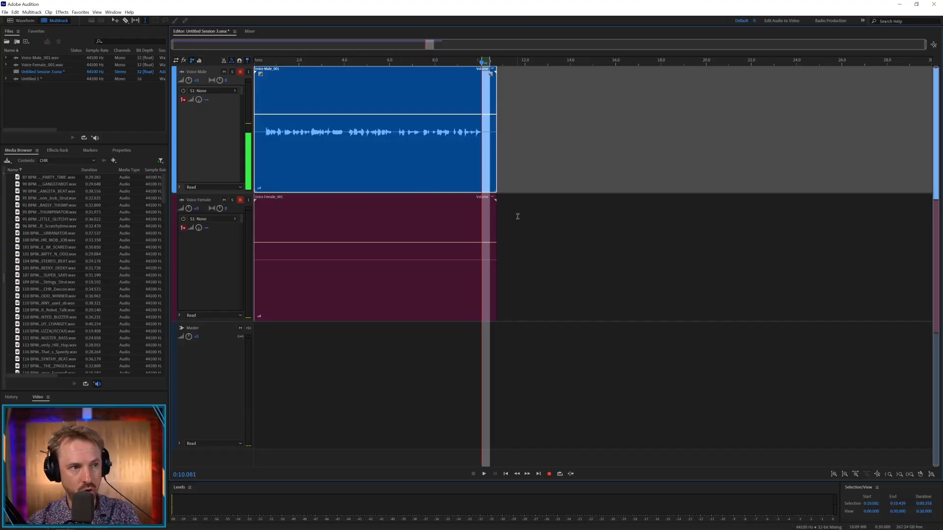
{"action": "mouse_move", "coordinate": [305, 162]}
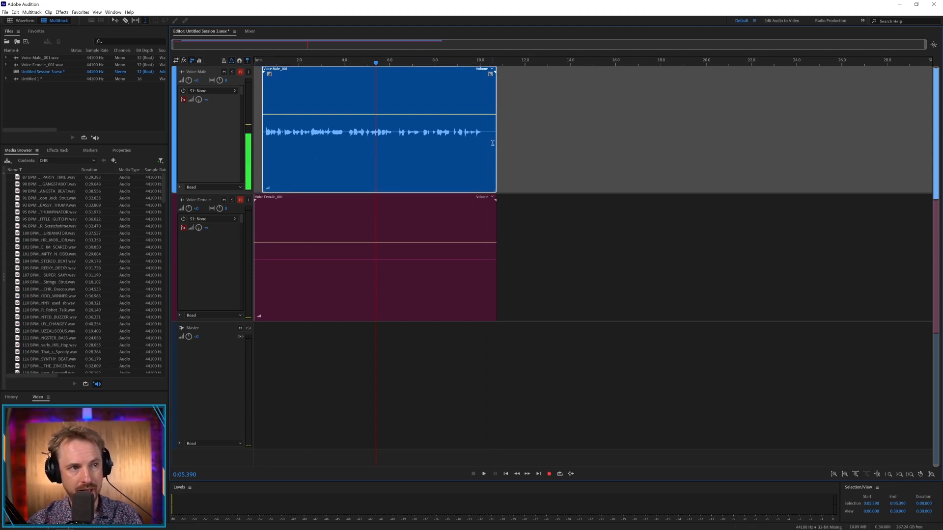
Delete the silent second-track clip and give the voice clip a fade-out and a brief fade-in.
{"action": "left_click", "coordinate": [410, 210]}
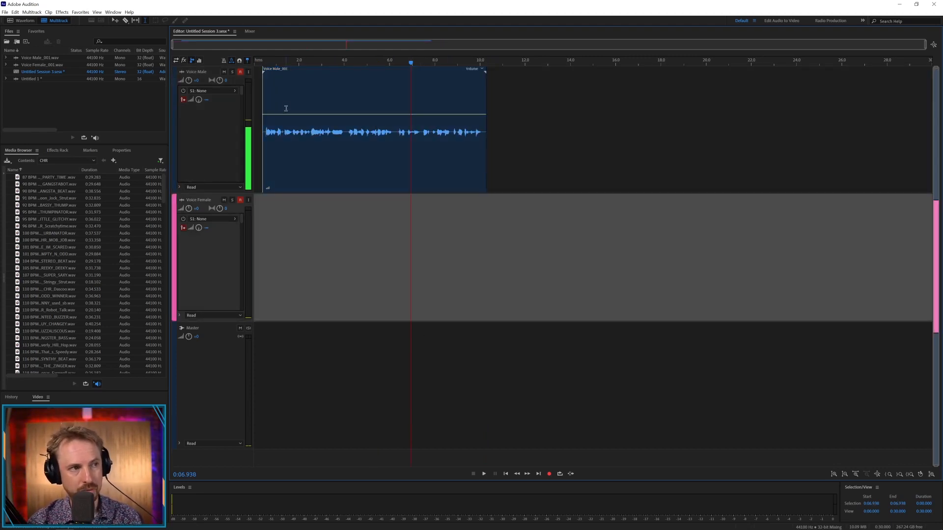
{"action": "left_click", "coordinate": [360, 93]}
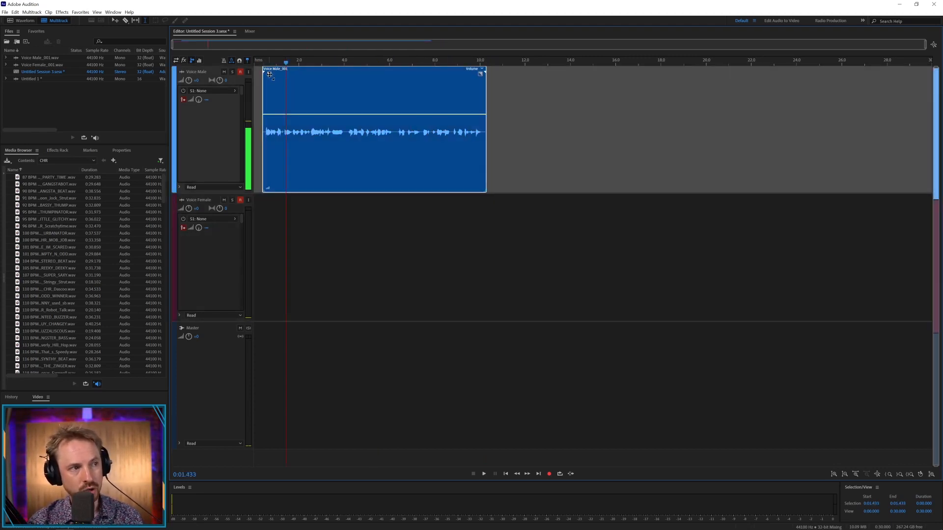
{"action": "left_click_drag", "start_coordinate": [267, 72], "coordinate": [360, 96]}
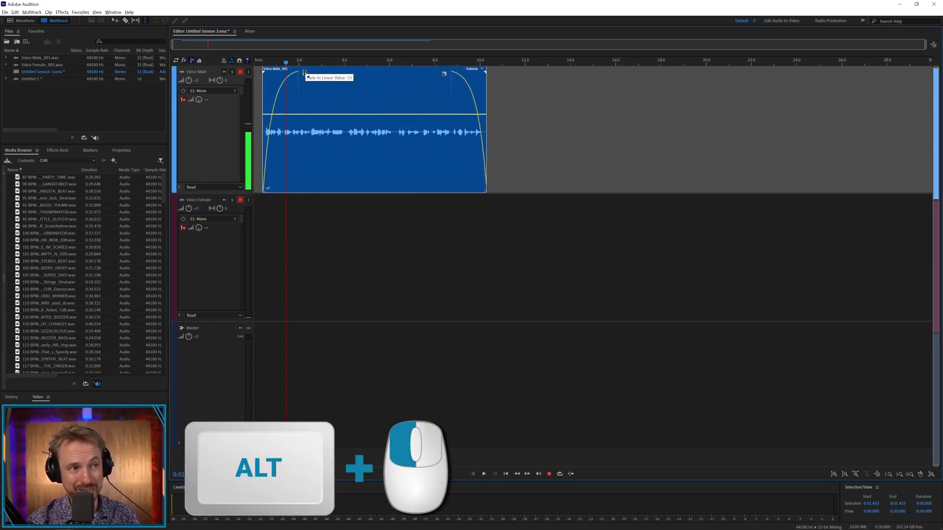
{"action": "left_click_drag", "start_coordinate": [303, 71], "coordinate": [275, 71]}
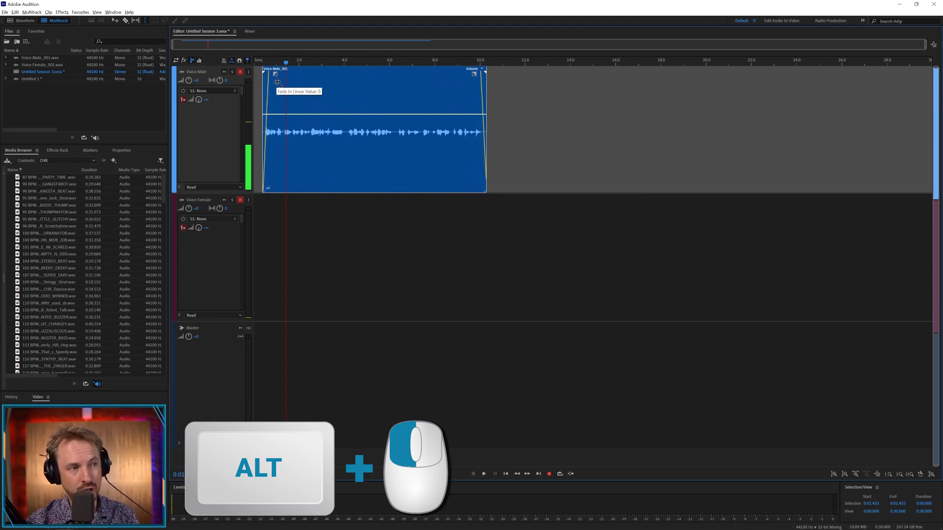
{"action": "left_click_drag", "start_coordinate": [277, 83], "coordinate": [286, 76]}
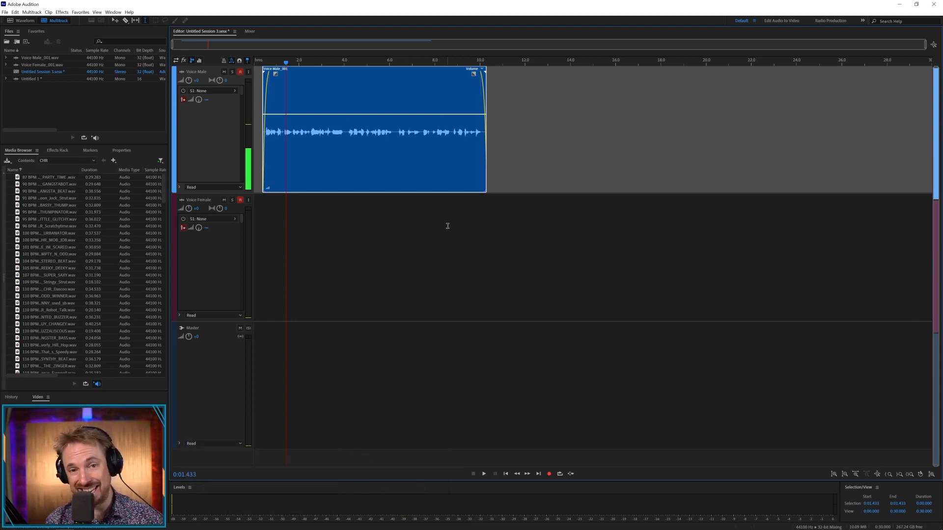
{"action": "mouse_move", "coordinate": [386, 168]}
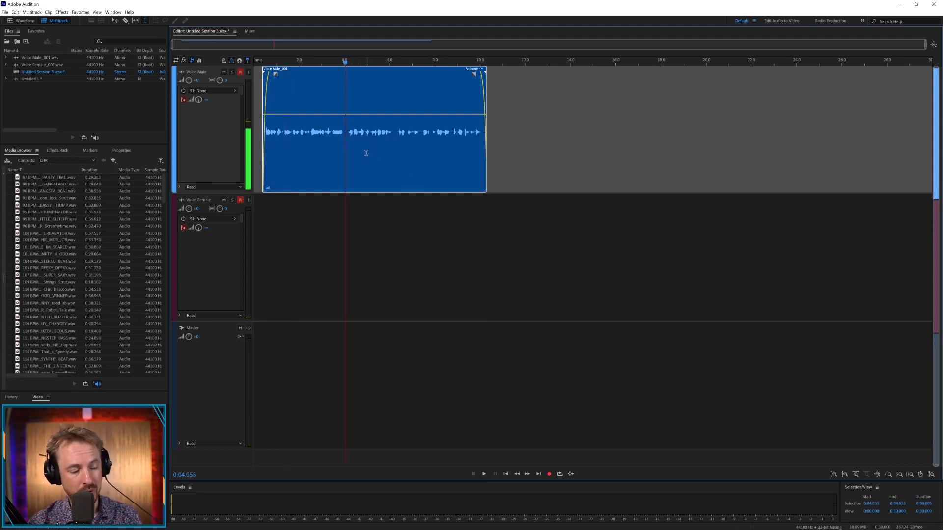
Split the voice clip at the four-second mark with Ctrl+K.
{"action": "key", "text": "ctrl+k"}
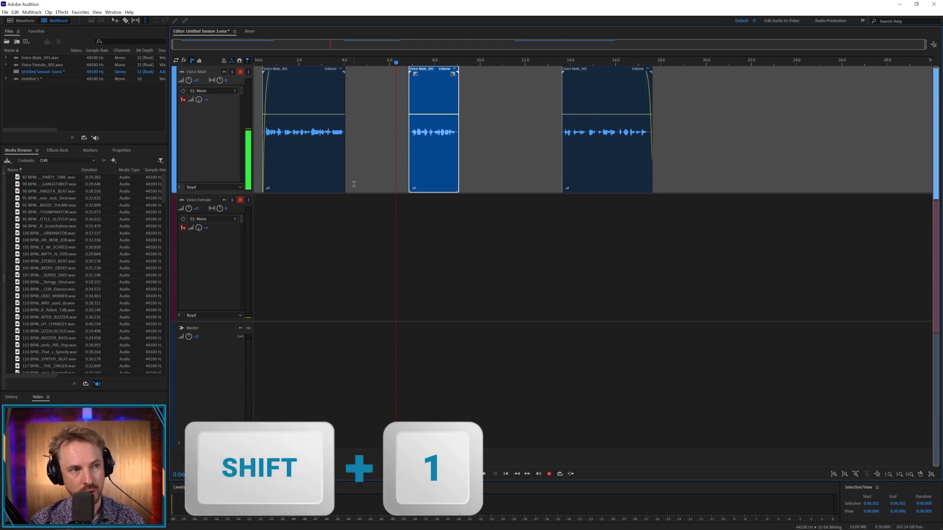
Shrink all tracks to minimum height and undo the unwanted clip edits.
{"action": "key", "text": "shift+2"}
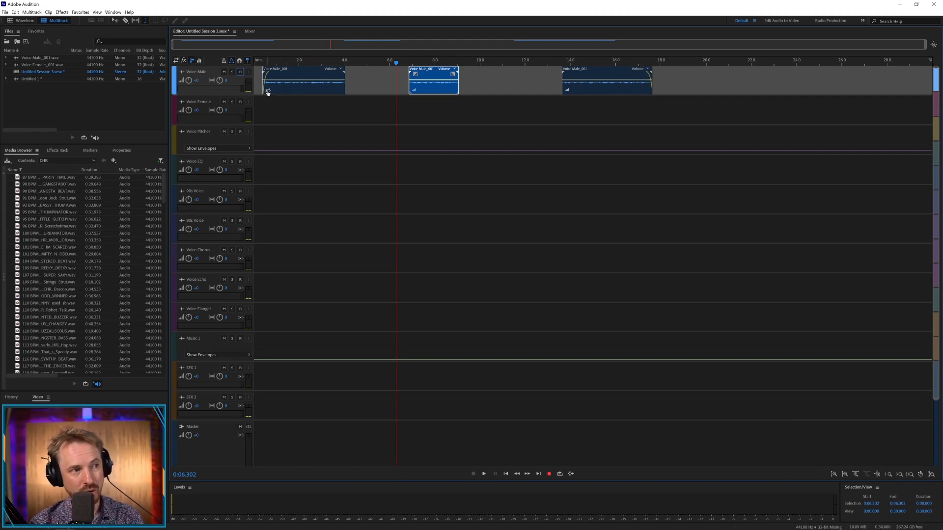
{"action": "left_click", "coordinate": [301, 81]}
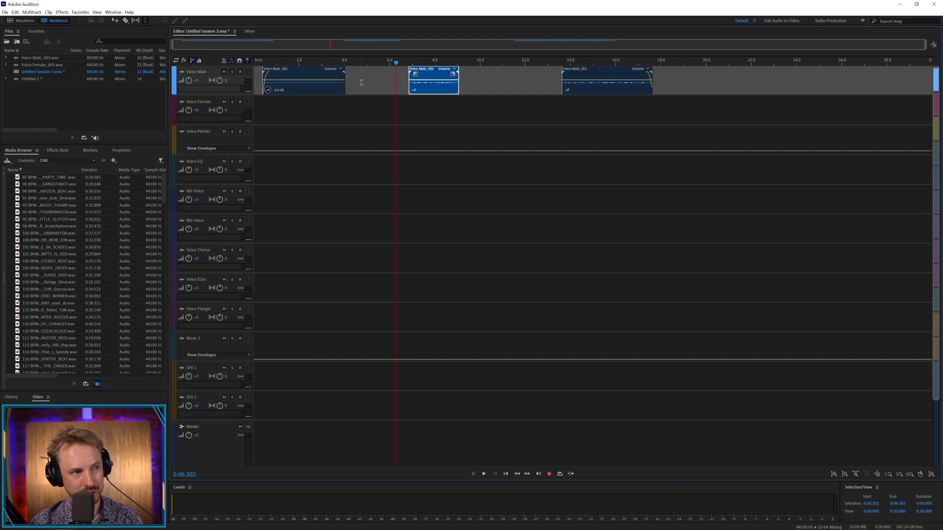
{"action": "key", "text": "ctrl+z"}
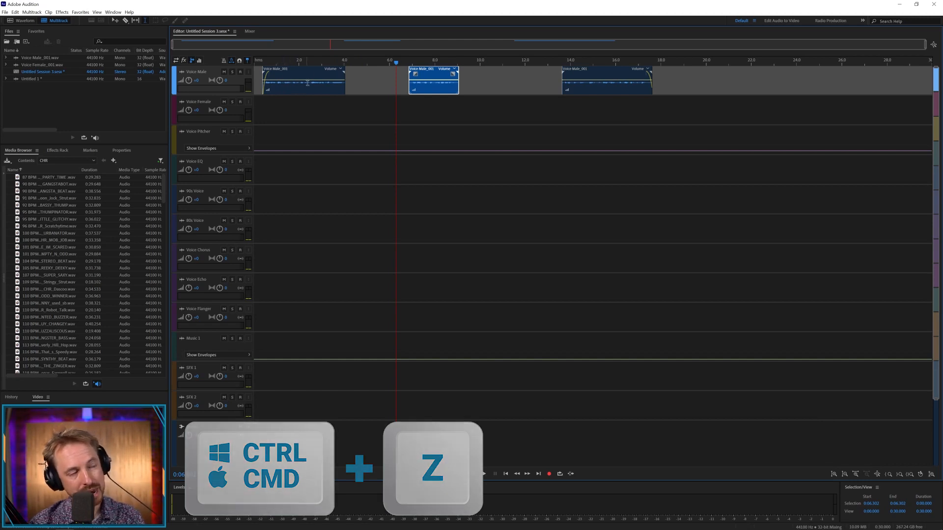
{"action": "key", "text": "ctrl+z"}
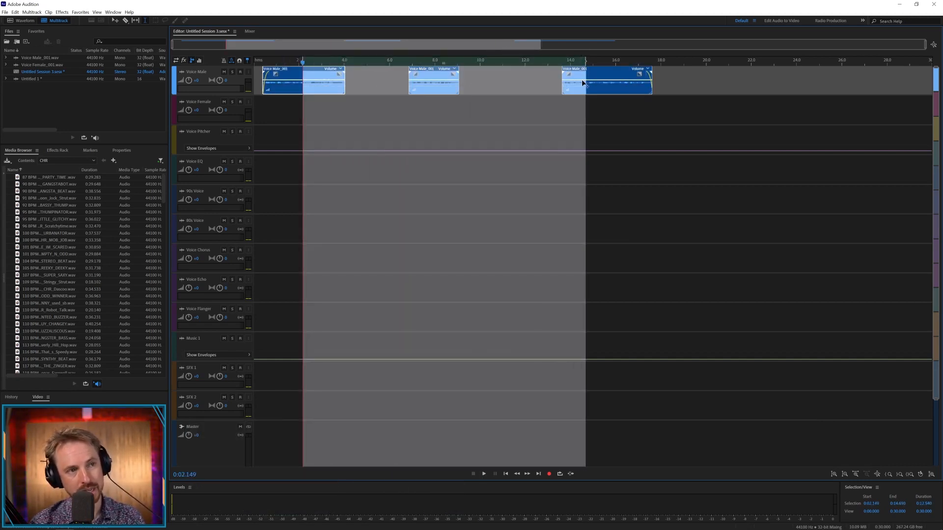
Match the loudness of the three selected voice clips.
{"action": "right_click", "coordinate": [606, 82]}
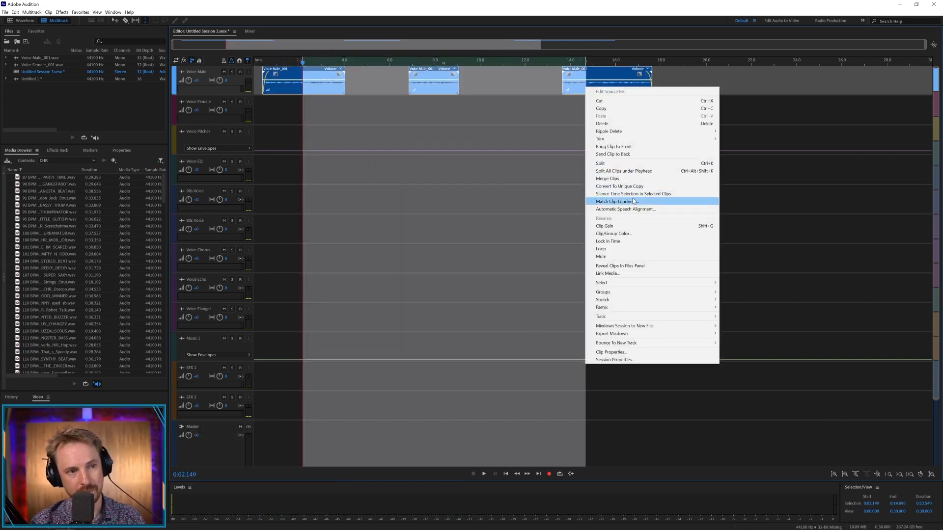
{"action": "left_click", "coordinate": [615, 200]}
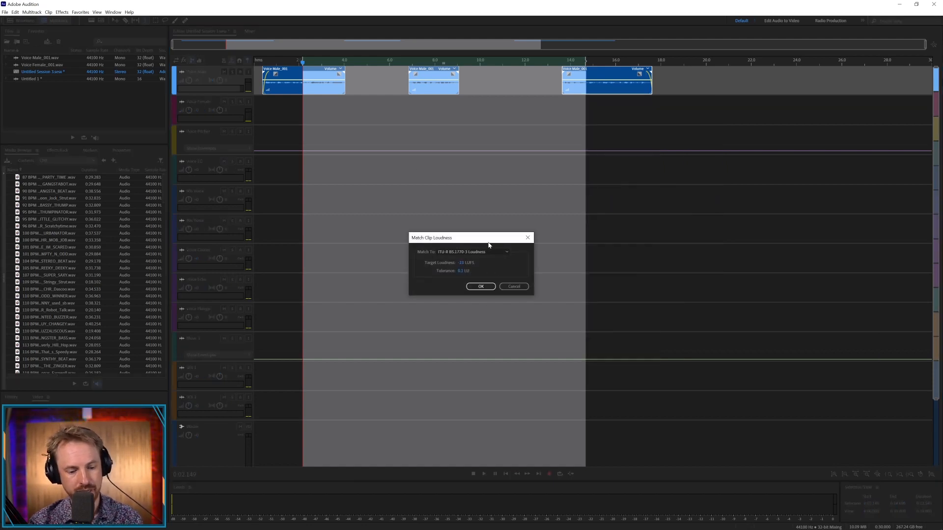
{"action": "key", "text": "enter"}
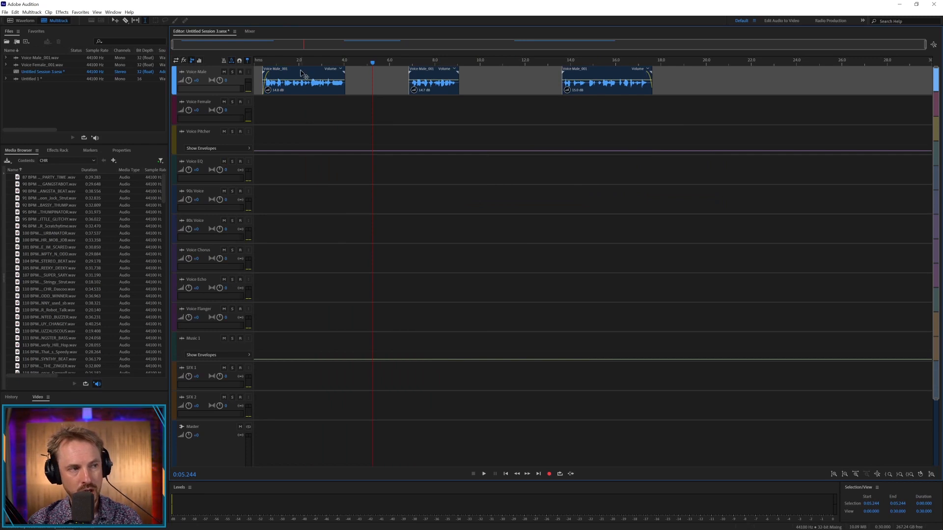
{"action": "mouse_move", "coordinate": [502, 68]}
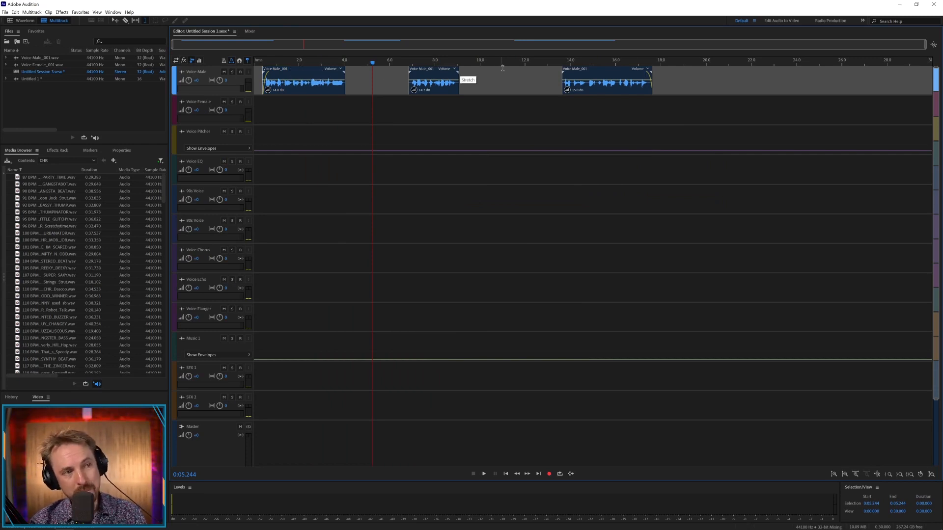
Close the gaps between the three clips and play the joined result twice from the start.
{"action": "left_click", "coordinate": [430, 80]}
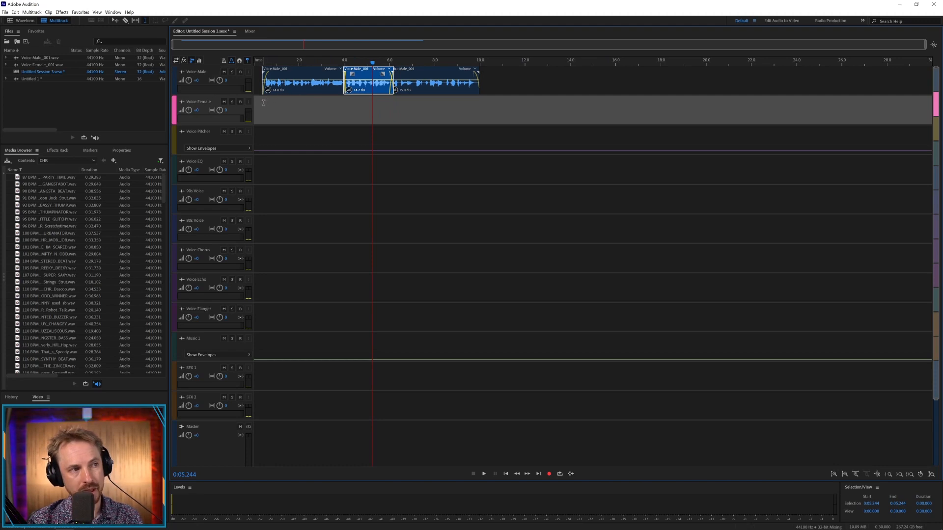
{"action": "key", "text": "space"}
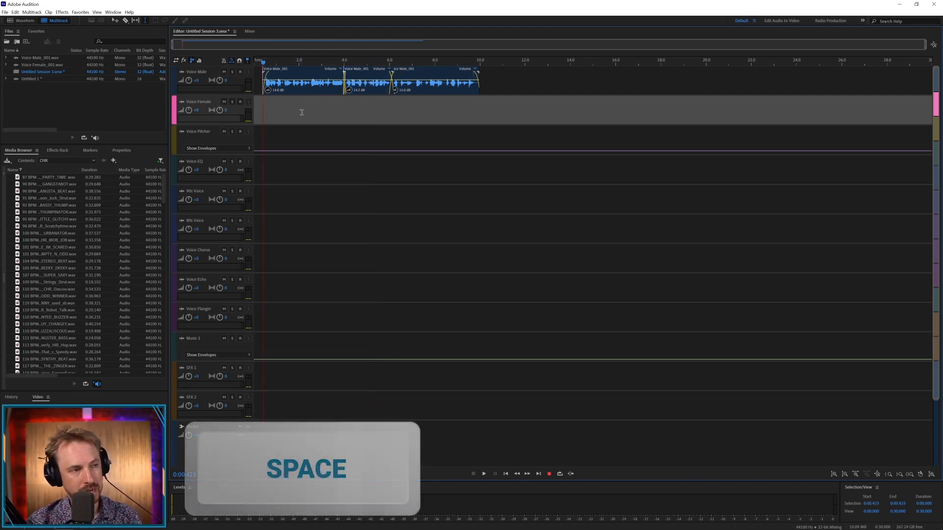
{"action": "key", "text": "space"}
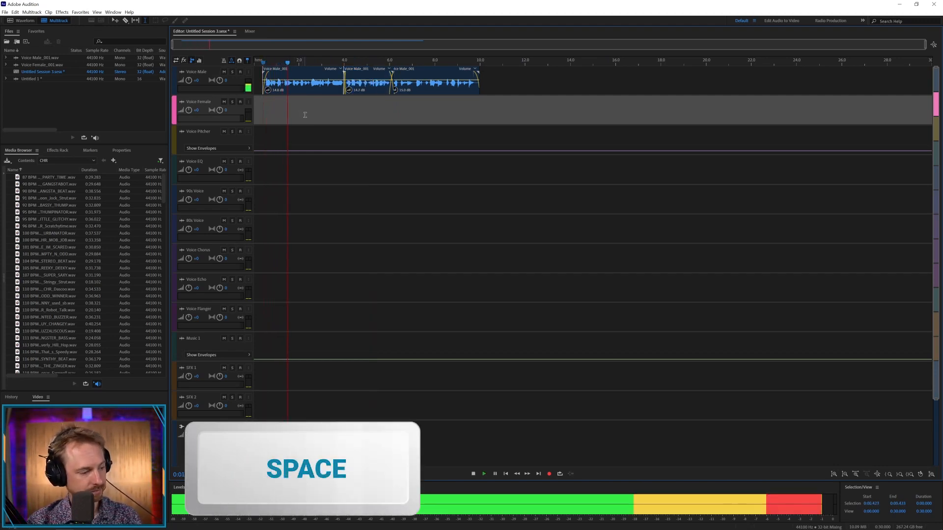
{"action": "key", "text": "space"}
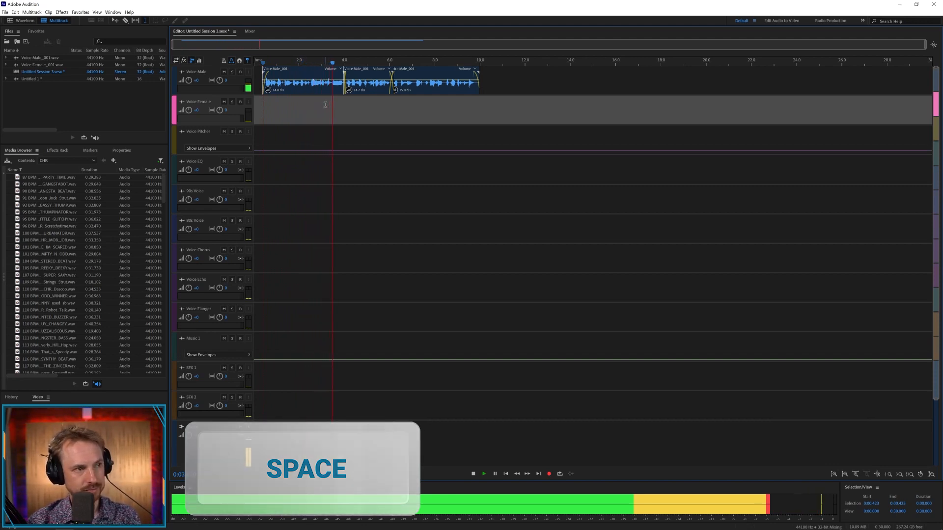
{"action": "key", "text": "space"}
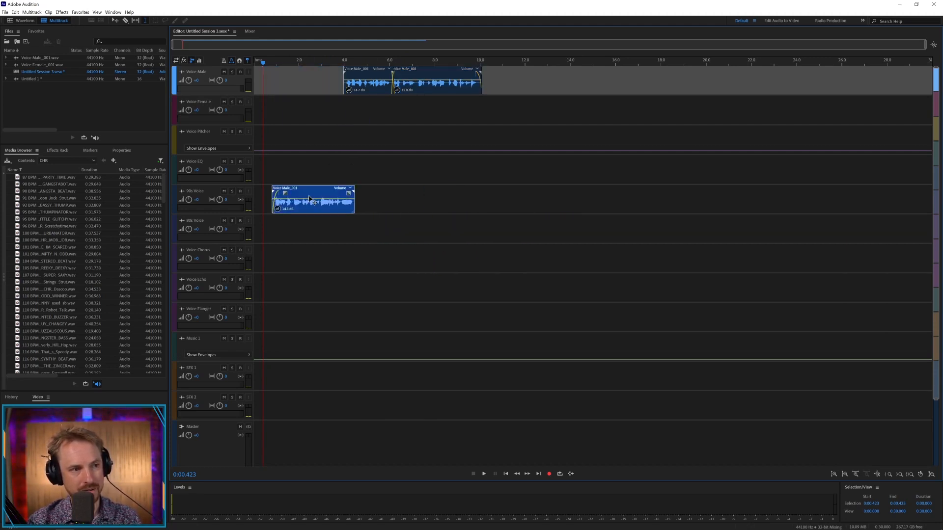
Move the three voice clips onto the 8-bit, chorus and echo effect tracks, staggered in time.
{"action": "left_click_drag", "start_coordinate": [313, 199], "coordinate": [736, 288]}
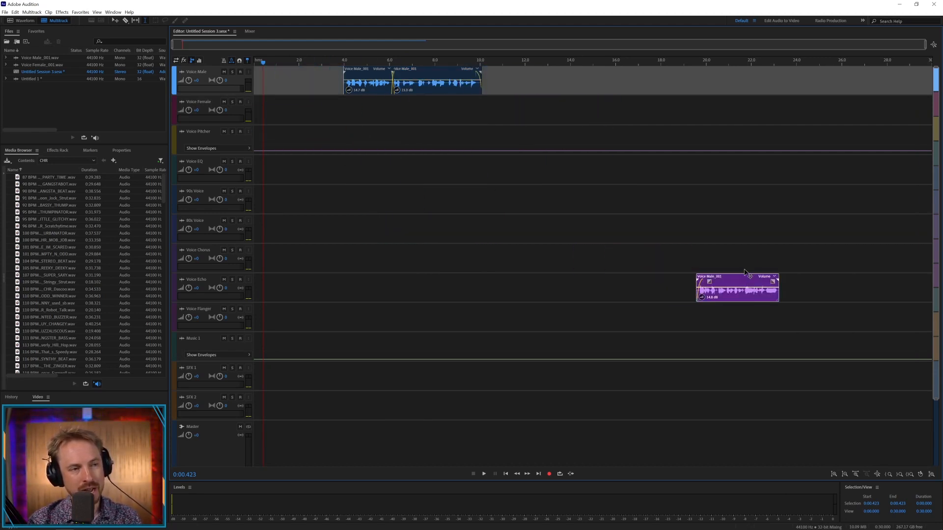
{"action": "left_click_drag", "start_coordinate": [737, 288], "coordinate": [648, 170]}
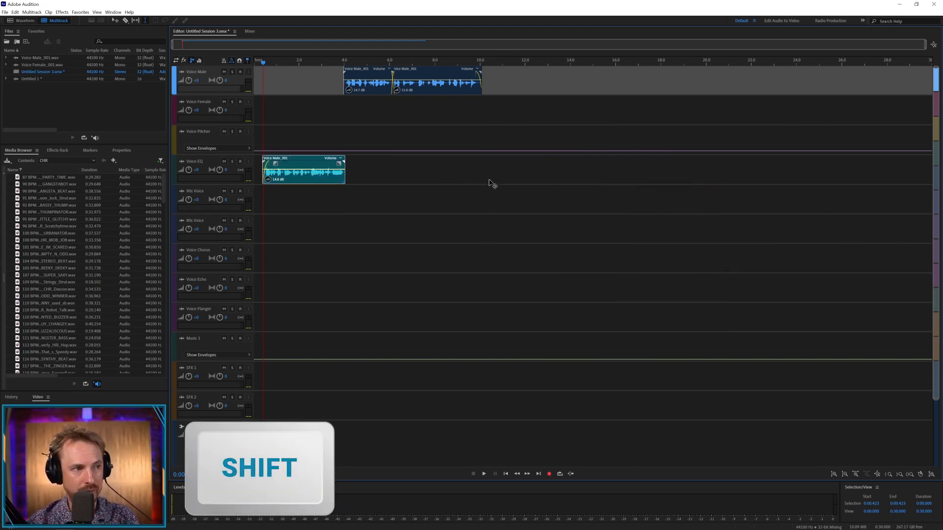
{"action": "left_click_drag", "start_coordinate": [304, 170], "coordinate": [304, 229]}
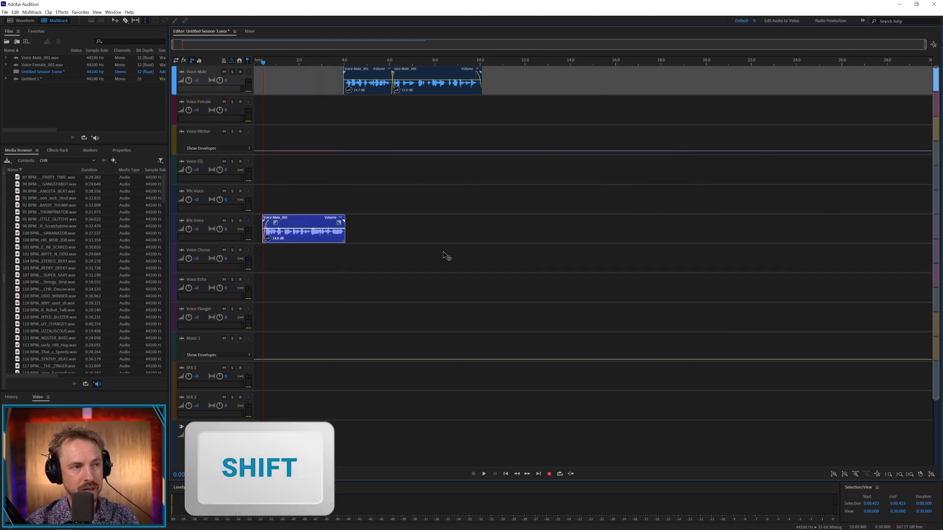
{"action": "left_click_drag", "start_coordinate": [304, 229], "coordinate": [304, 111]}
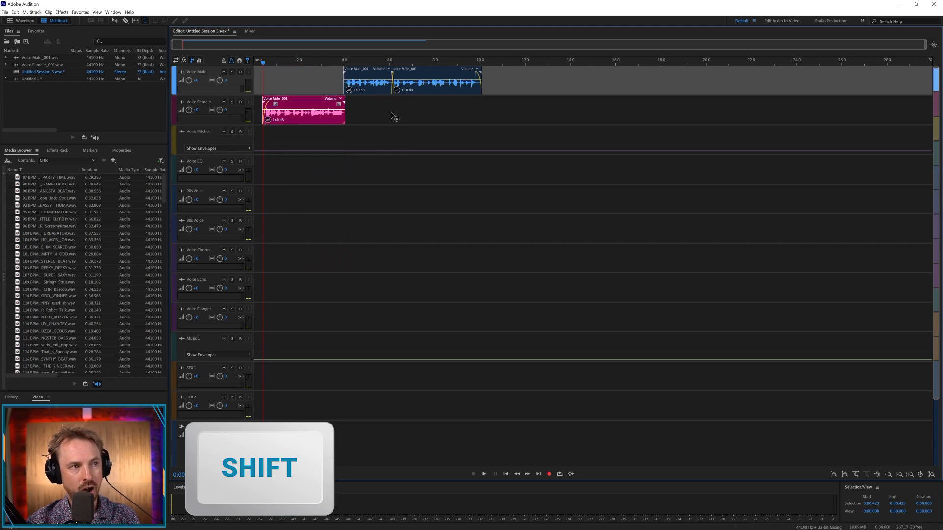
{"action": "left_click_drag", "start_coordinate": [303, 109], "coordinate": [304, 288]}
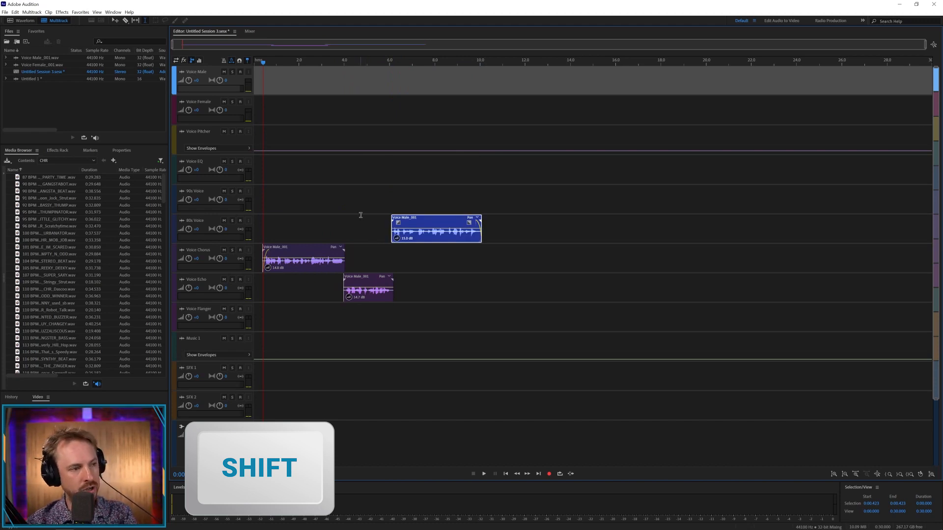
{"action": "left_click", "coordinate": [484, 473]}
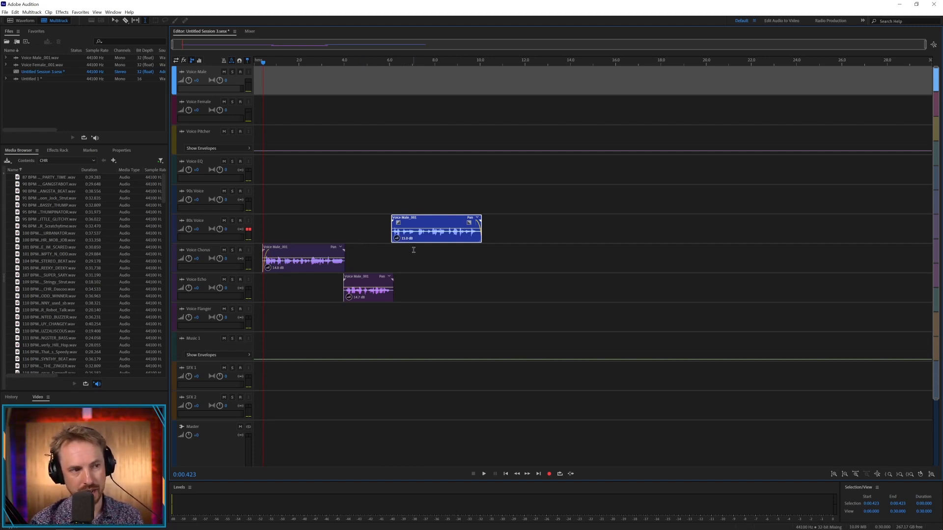
Select a narrow slice of the 8-bit voice clip near 7.3 seconds and zoom in on it.
{"action": "left_click", "coordinate": [413, 61]}
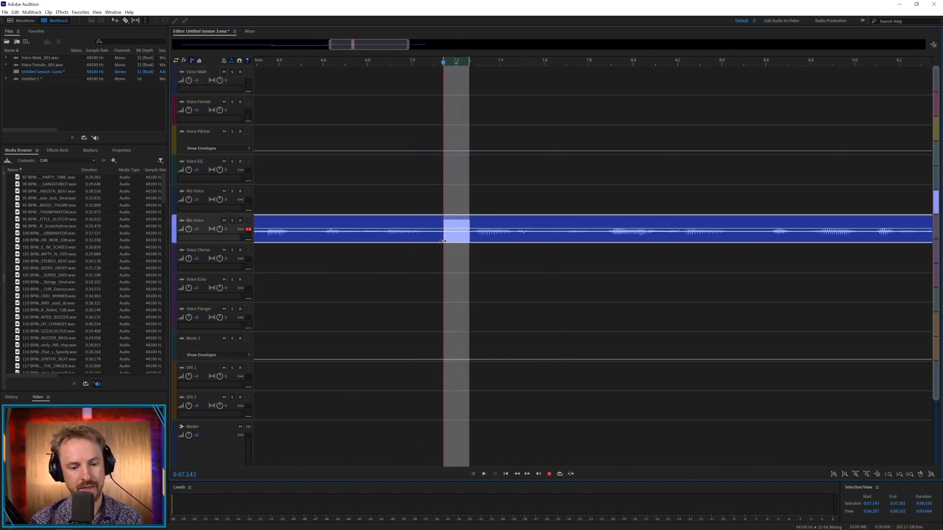
{"action": "key", "text": "Delete"}
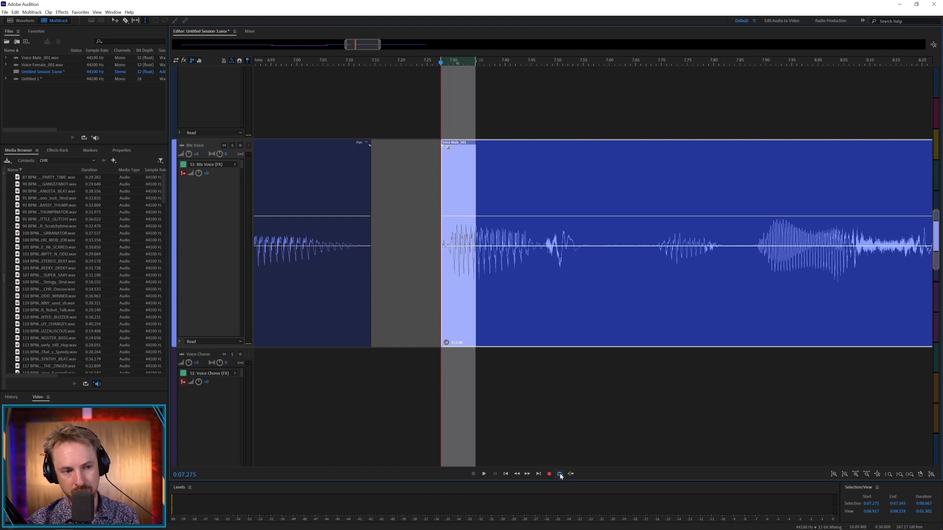
{"action": "left_click", "coordinate": [483, 473]}
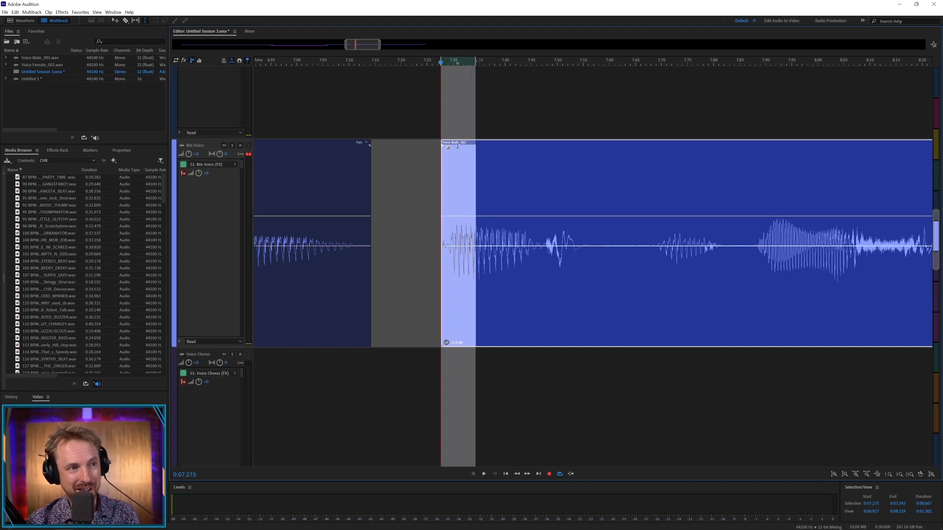
{"action": "mouse_move", "coordinate": [463, 147]}
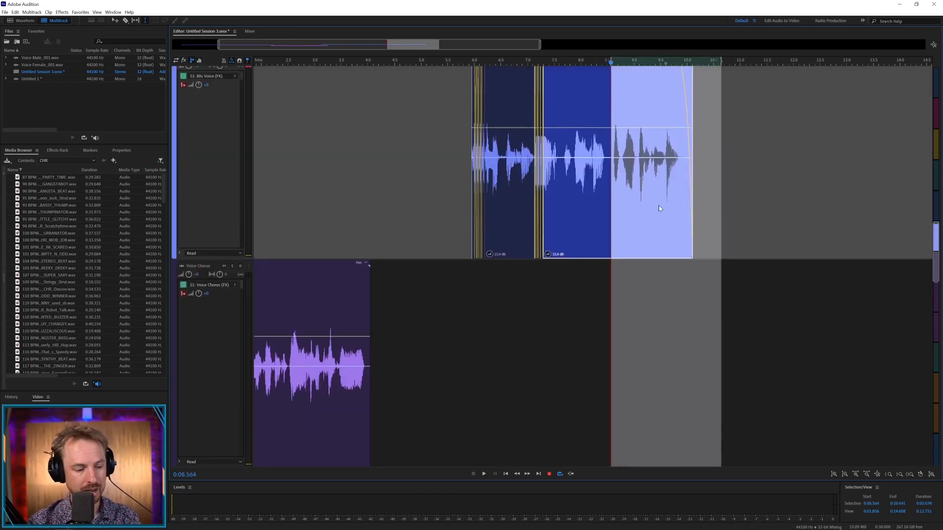
Copy the 8-bit clip's tail and paste it later on the chorus track.
{"action": "key", "text": "ctrl+c"}
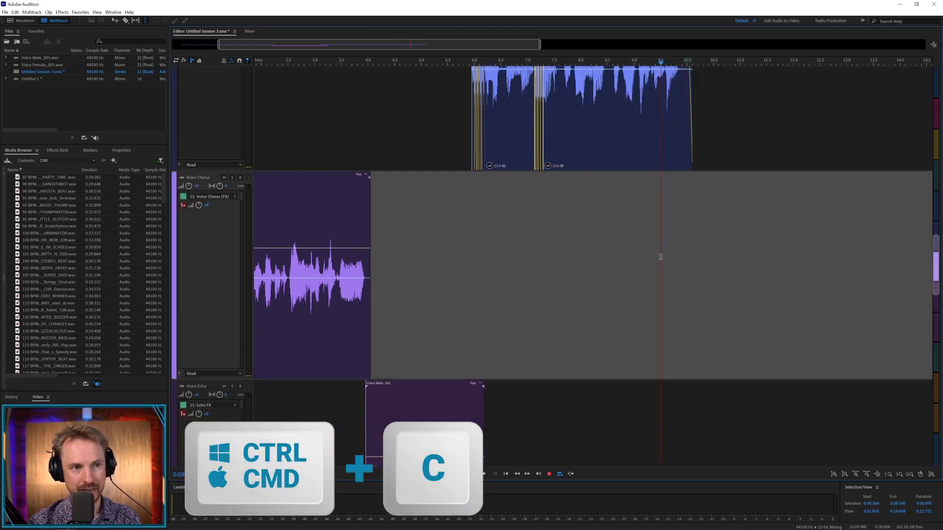
{"action": "key", "text": "ctrl+v"}
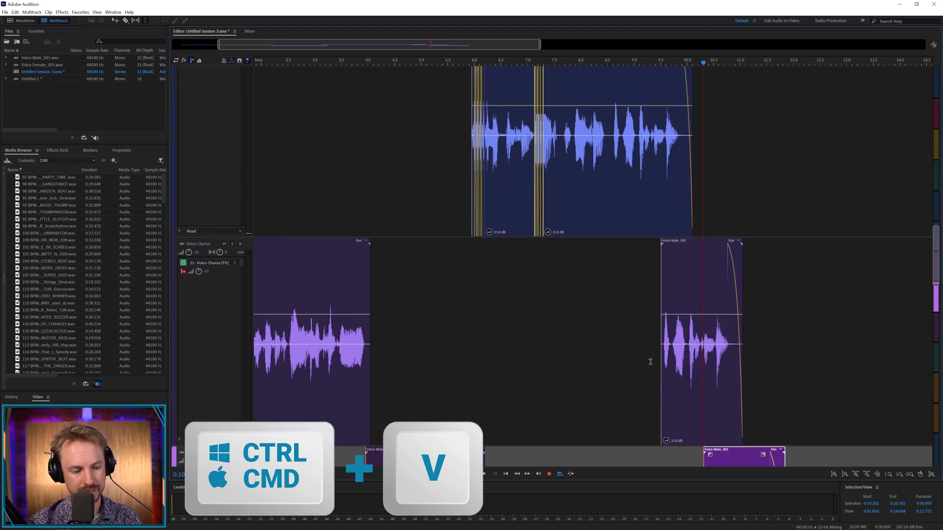
{"action": "key", "text": "ctrl+v"}
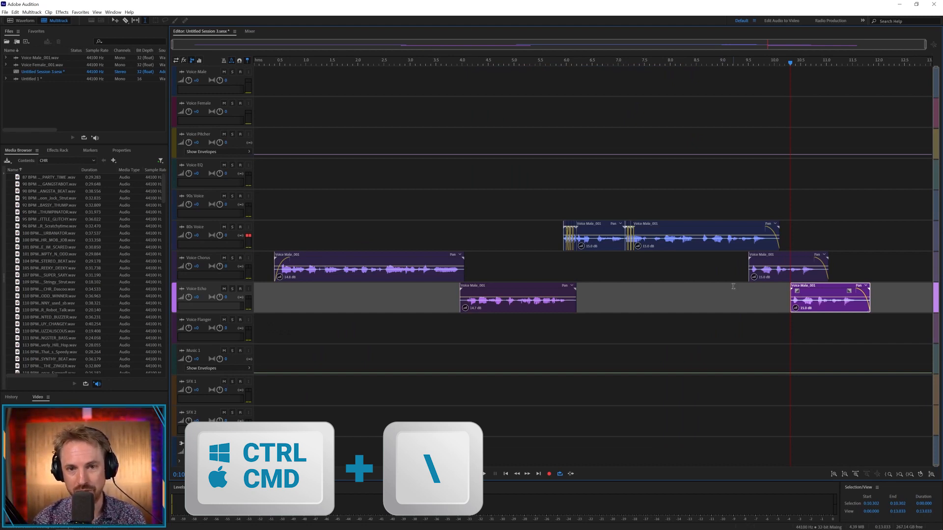
Zoom out to the full session and drag a BPM beat loop from the media list into it.
{"action": "key", "text": "ctrl+\\"}
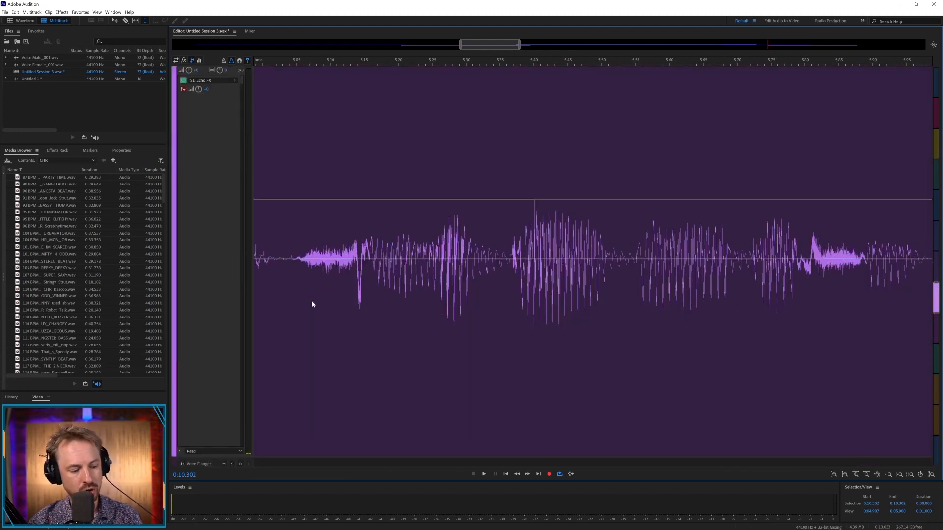
{"action": "key", "text": "ctrl+\\"}
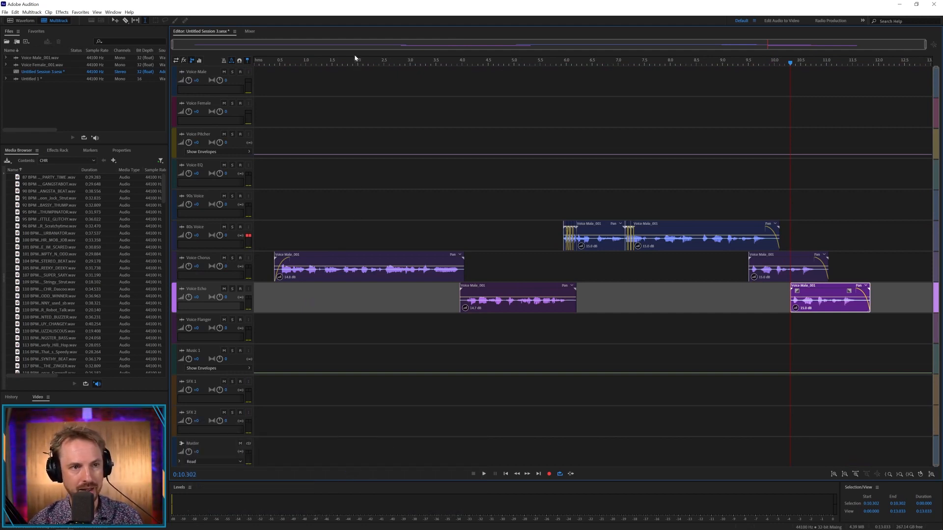
{"action": "key", "text": "ctrl+\\"}
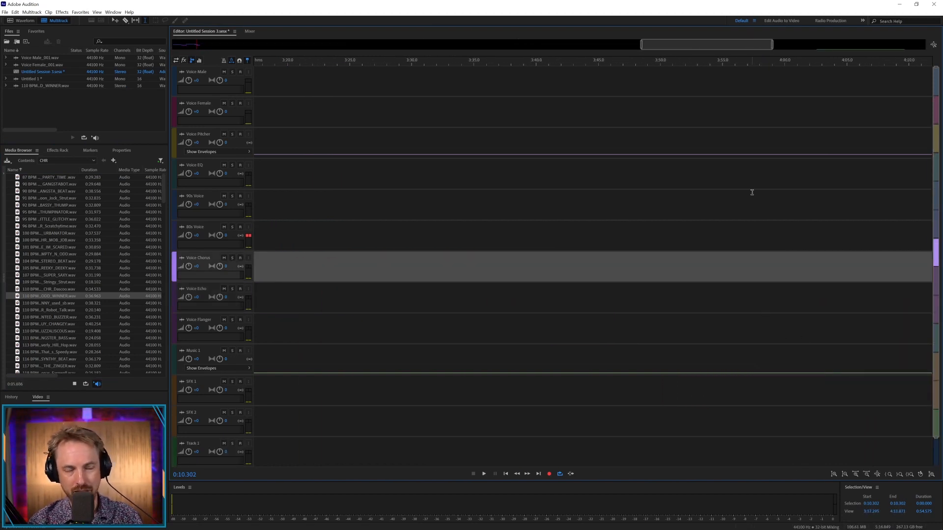
{"action": "mouse_move", "coordinate": [677, 100]}
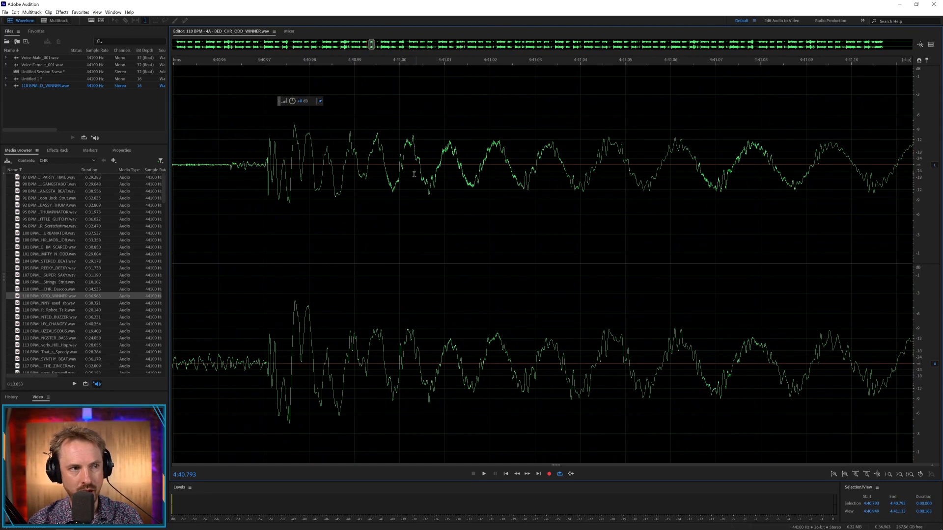
{"action": "left_click_drag", "start_coordinate": [330, 168], "coordinate": [789, 168]}
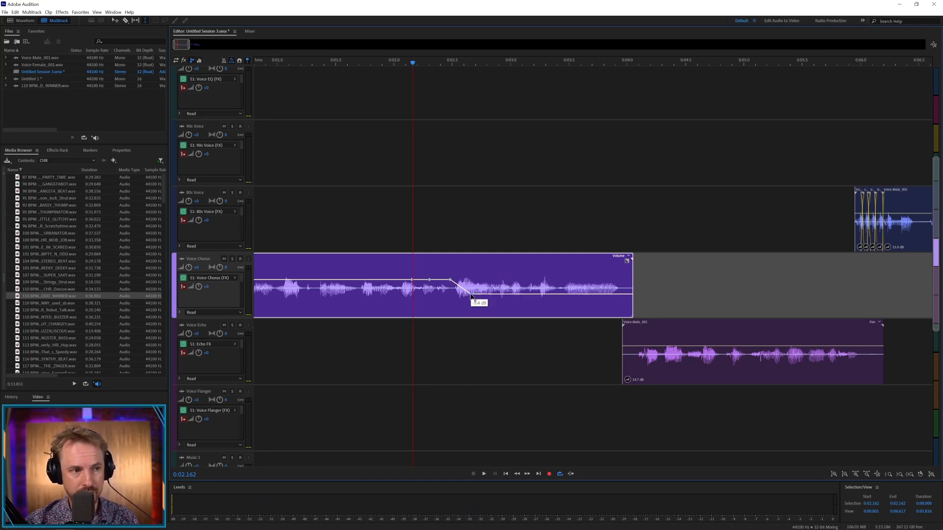
Add a volume keyframe on the chorus clip and test dips and boosts around the envelope line.
{"action": "left_click_drag", "start_coordinate": [472, 297], "coordinate": [470, 278]}
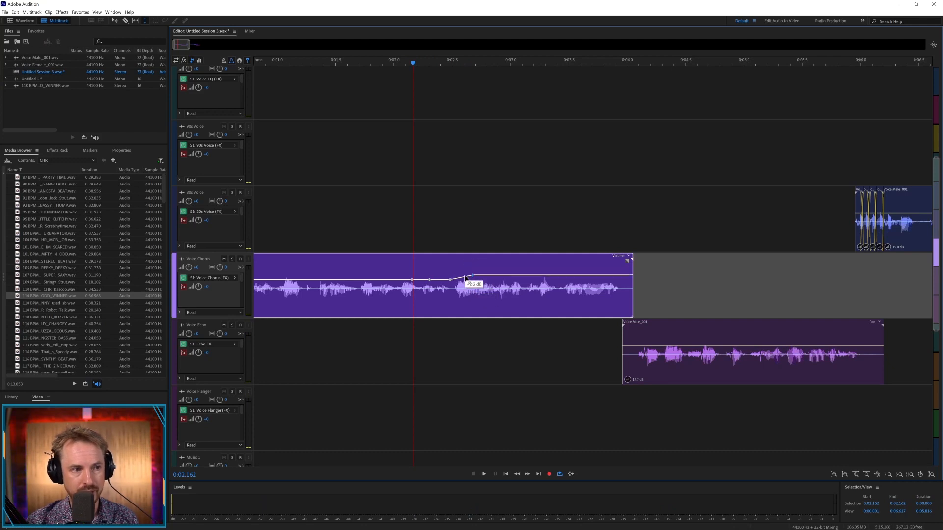
{"action": "left_click_drag", "start_coordinate": [465, 280], "coordinate": [466, 301]}
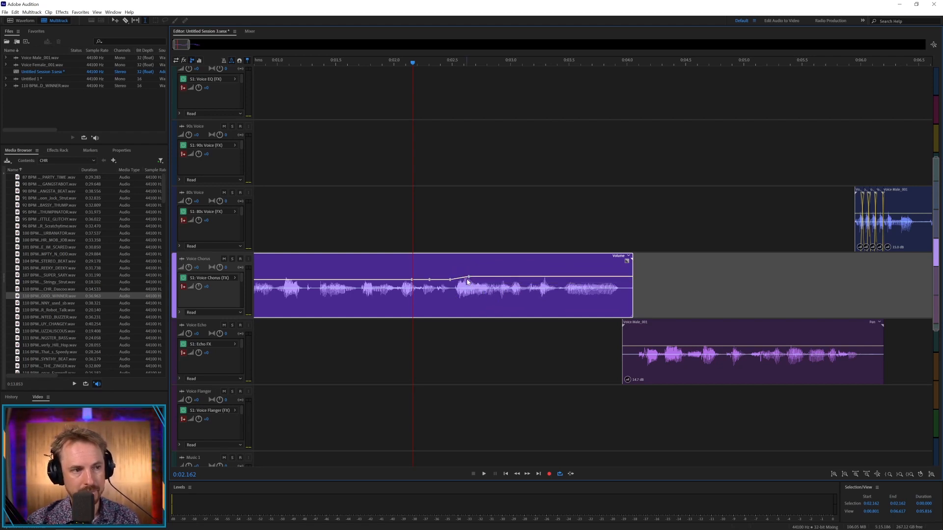
{"action": "left_click_drag", "start_coordinate": [468, 282], "coordinate": [469, 278]}
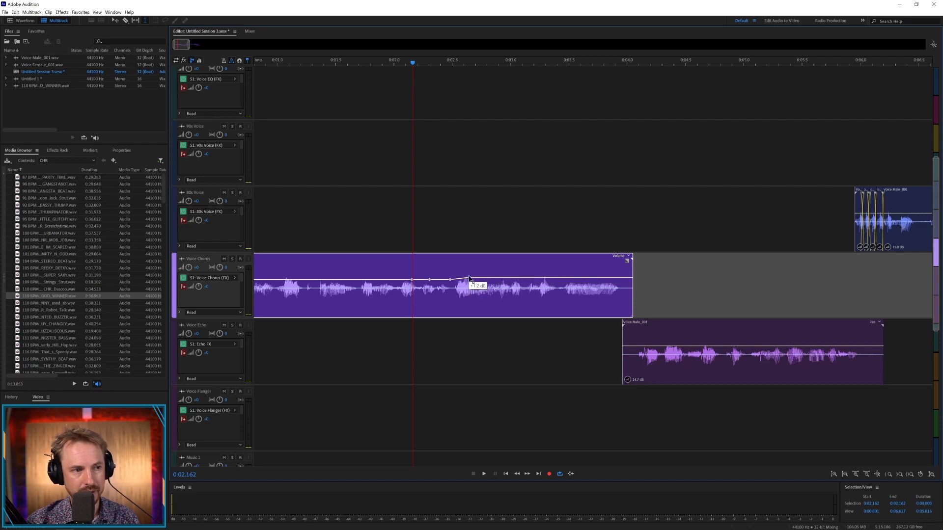
{"action": "left_click_drag", "start_coordinate": [470, 283], "coordinate": [469, 278]}
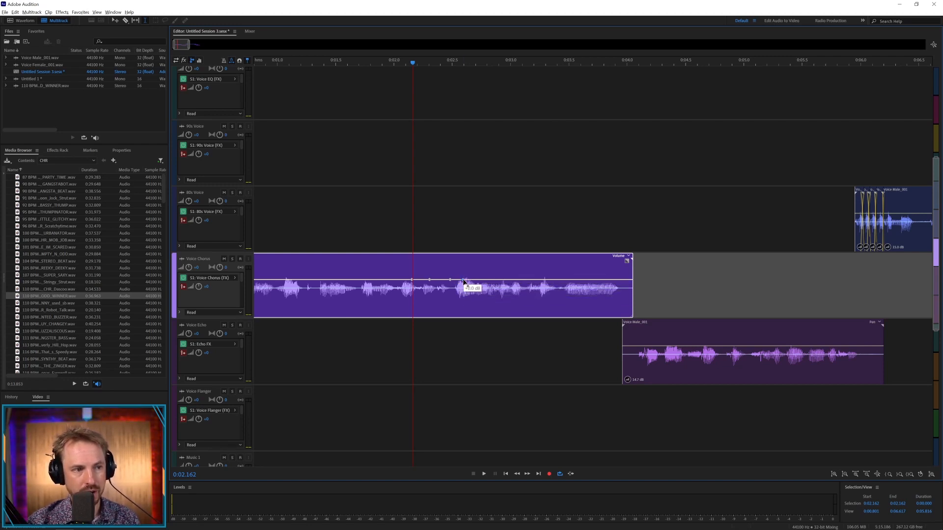
{"action": "left_click_drag", "start_coordinate": [470, 286], "coordinate": [465, 268]}
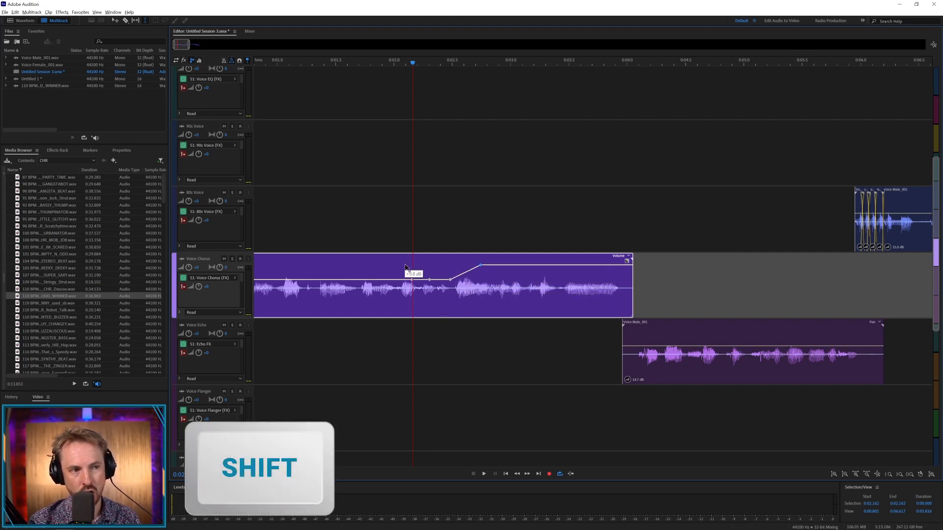
{"action": "left_click_drag", "start_coordinate": [482, 266], "coordinate": [476, 282]}
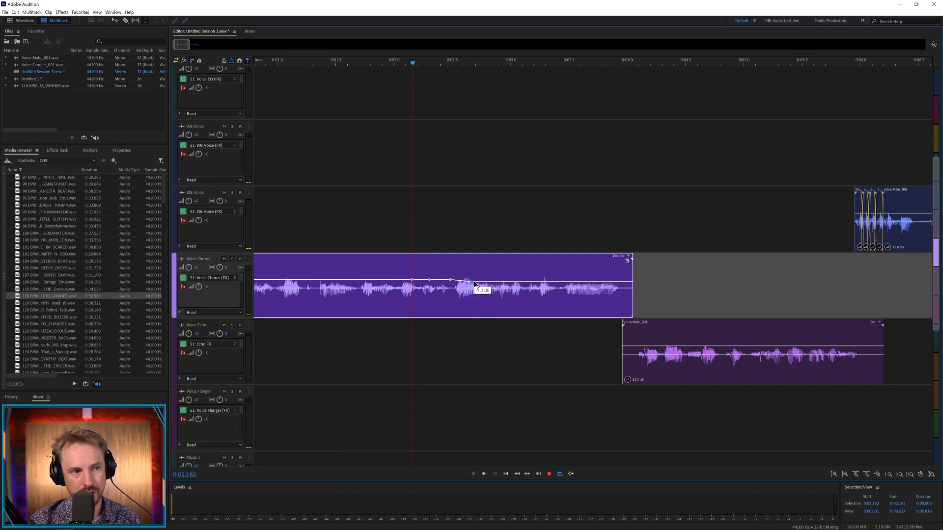
{"action": "left_click_drag", "start_coordinate": [473, 283], "coordinate": [473, 292]}
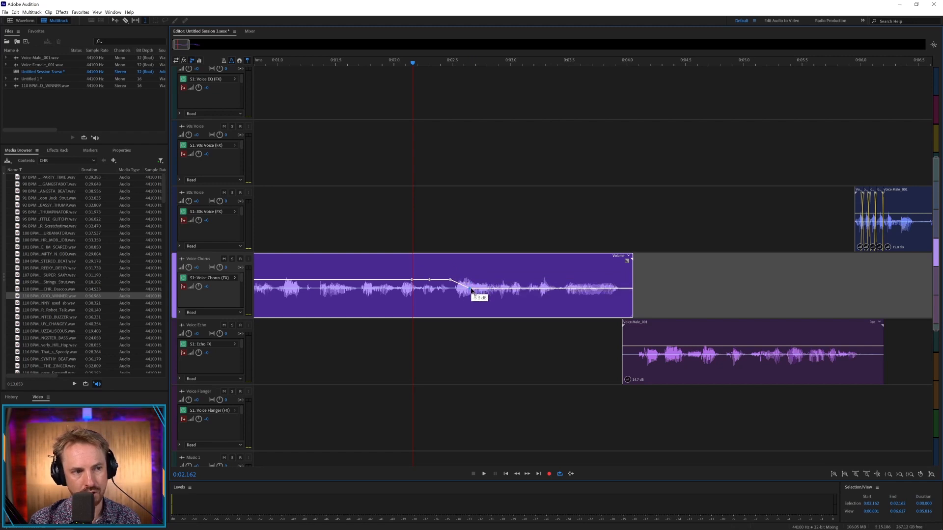
Drag the keyframe below, above and level with the line, ending flat at the original level.
{"action": "left_click_drag", "start_coordinate": [472, 294], "coordinate": [475, 282]}
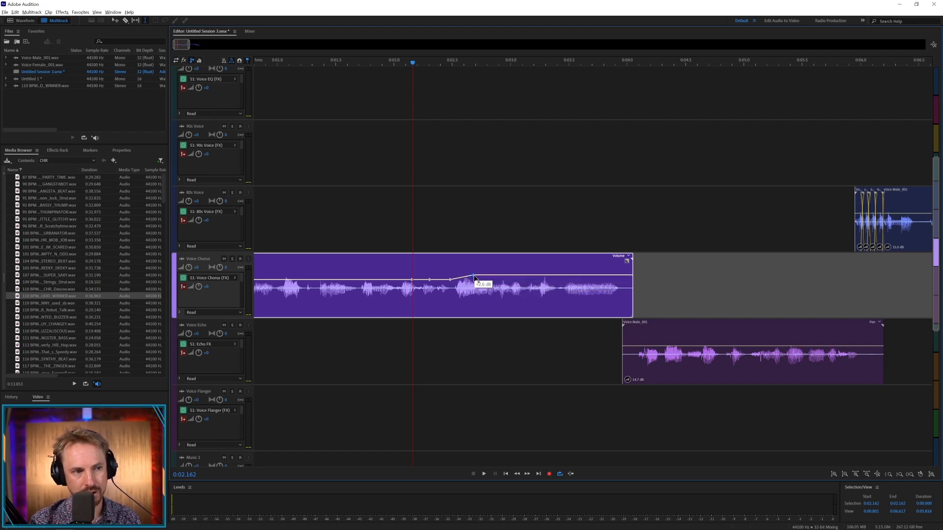
{"action": "left_click_drag", "start_coordinate": [473, 282], "coordinate": [481, 288]}
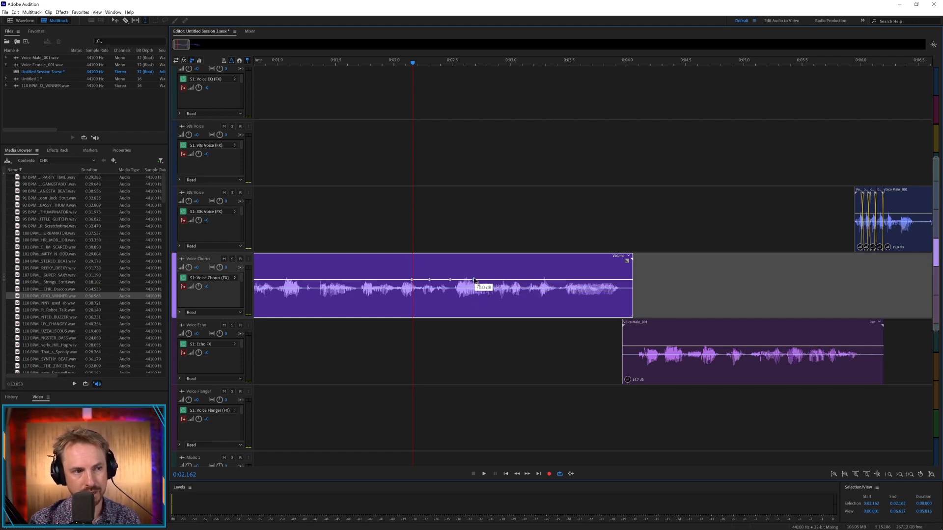
{"action": "left_click_drag", "start_coordinate": [451, 281], "coordinate": [481, 267]}
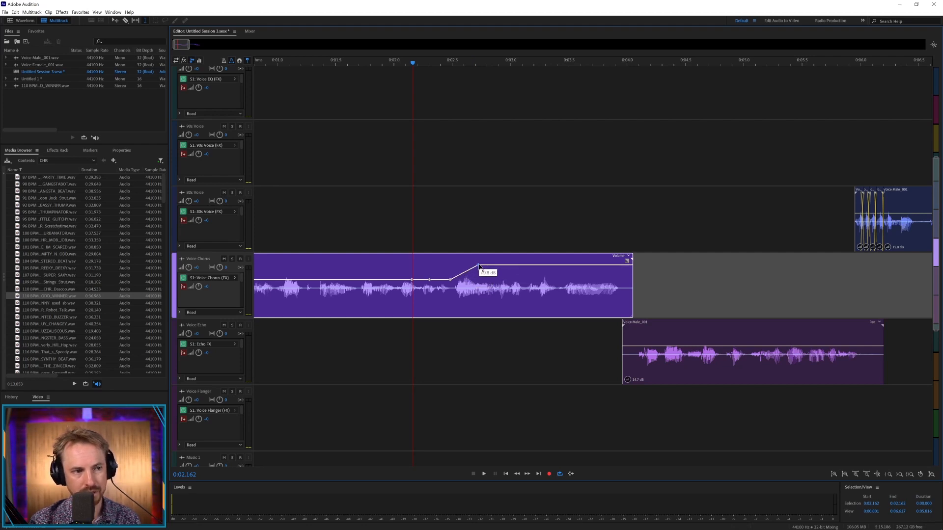
{"action": "left_click_drag", "start_coordinate": [479, 266], "coordinate": [475, 283]}
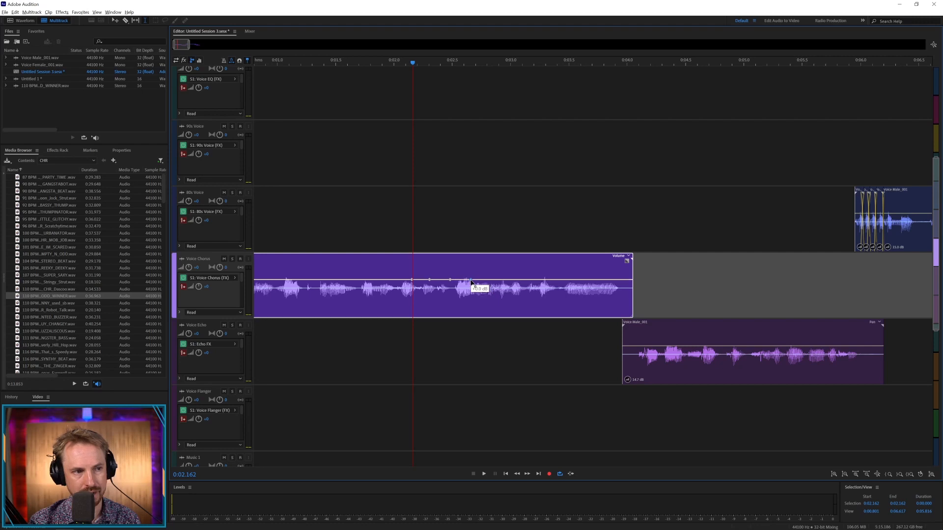
{"action": "left_click_drag", "start_coordinate": [473, 284], "coordinate": [473, 278]}
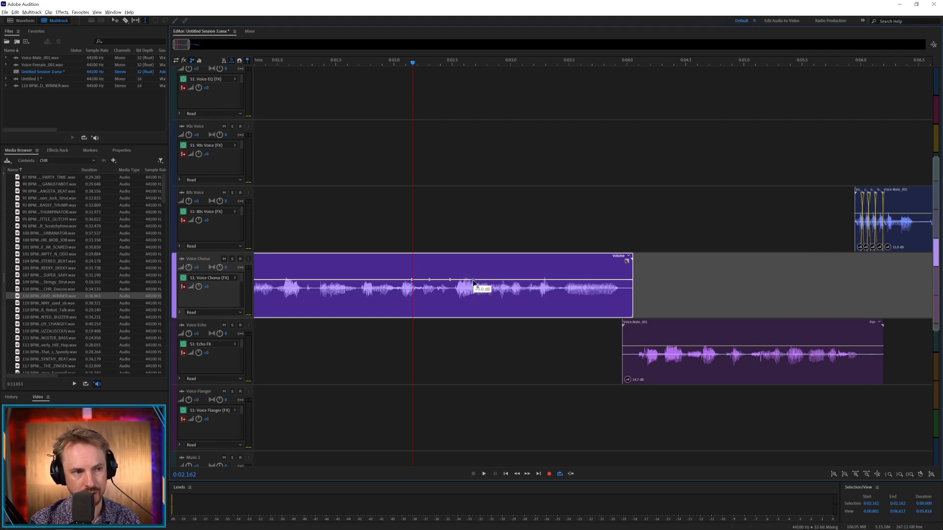
{"action": "mouse_move", "coordinate": [243, 301]}
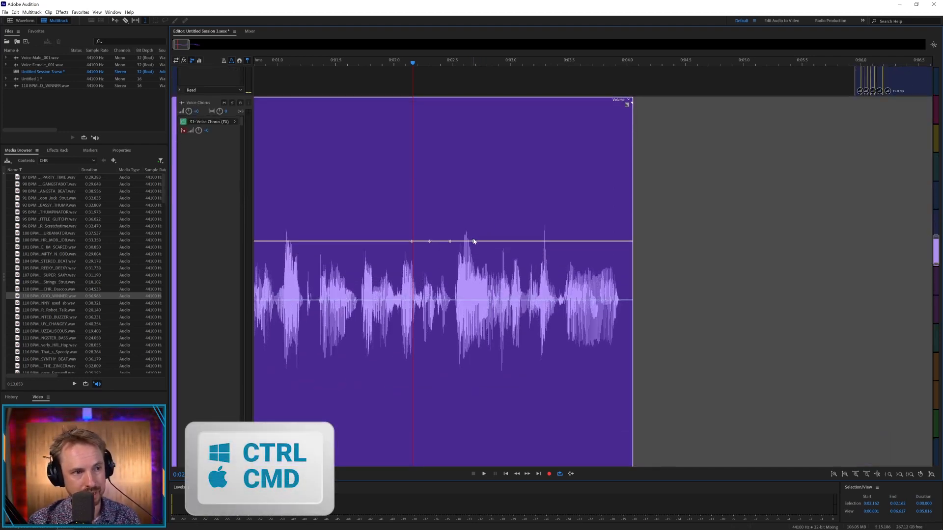
With the track enlarged, fine-tune the keyframe and settle it into a slight volume dip.
{"action": "left_click_drag", "start_coordinate": [450, 242], "coordinate": [476, 241]}
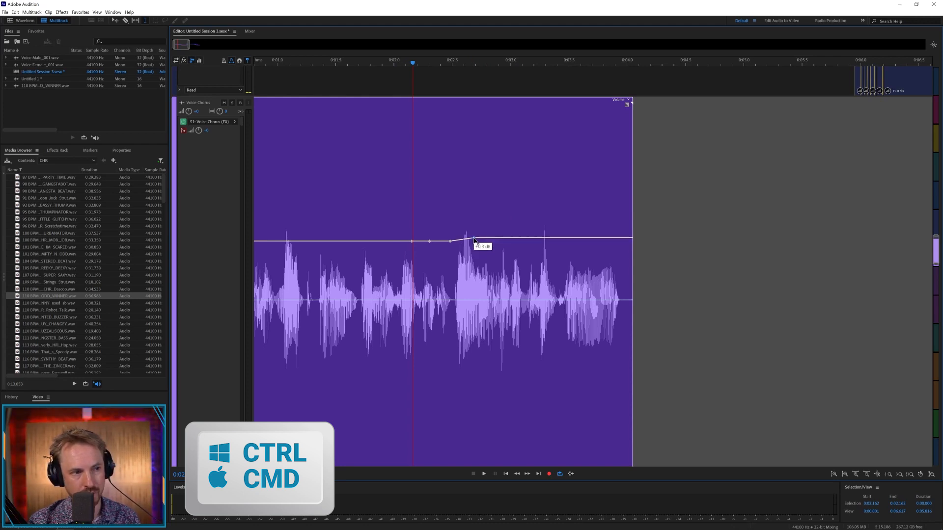
{"action": "left_click_drag", "start_coordinate": [470, 236], "coordinate": [476, 234]}
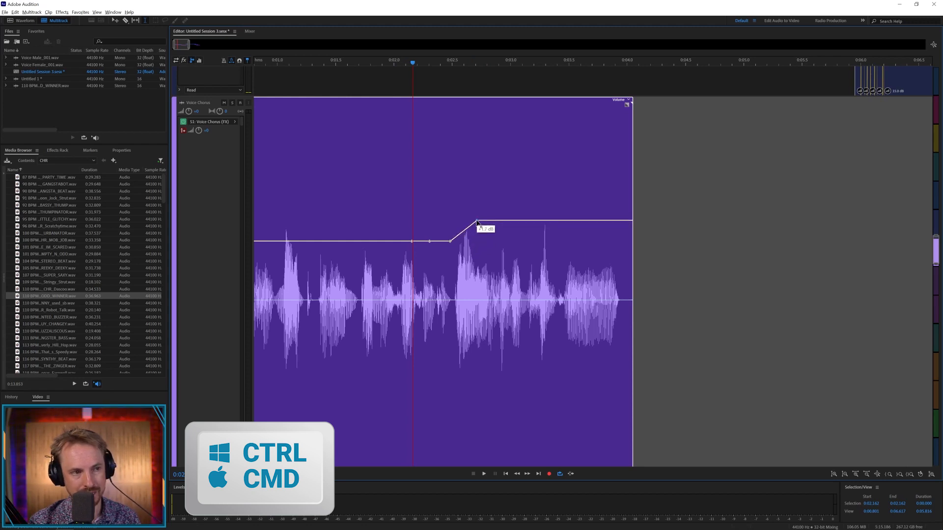
{"action": "left_click_drag", "start_coordinate": [477, 224], "coordinate": [479, 250]}
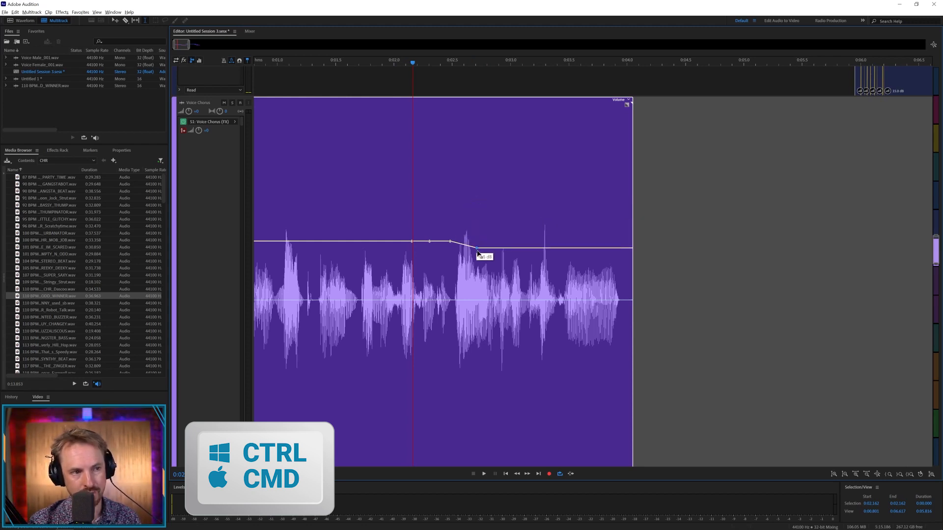
{"action": "left_click_drag", "start_coordinate": [450, 242], "coordinate": [493, 257]}
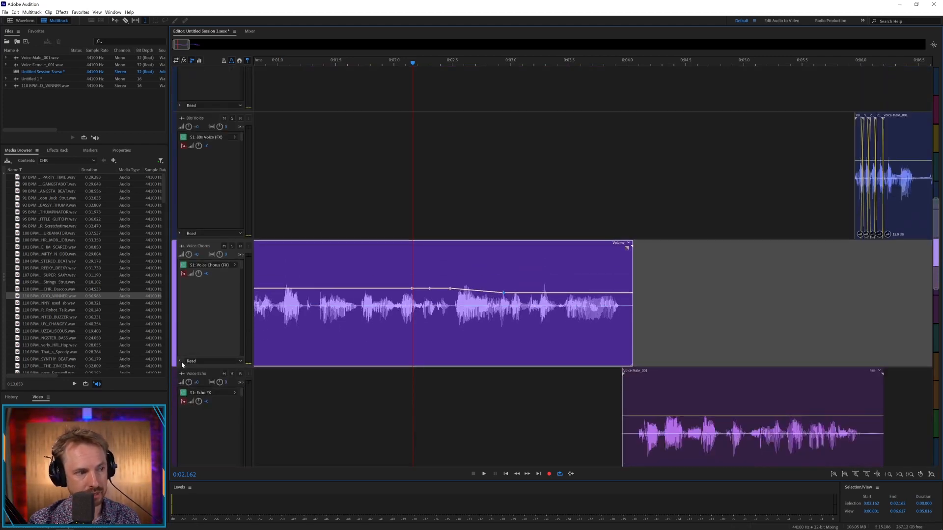
Show the Chorus > Wet Output Level lane and ramp a keyframe up to full wet level.
{"action": "left_click", "coordinate": [191, 361]}
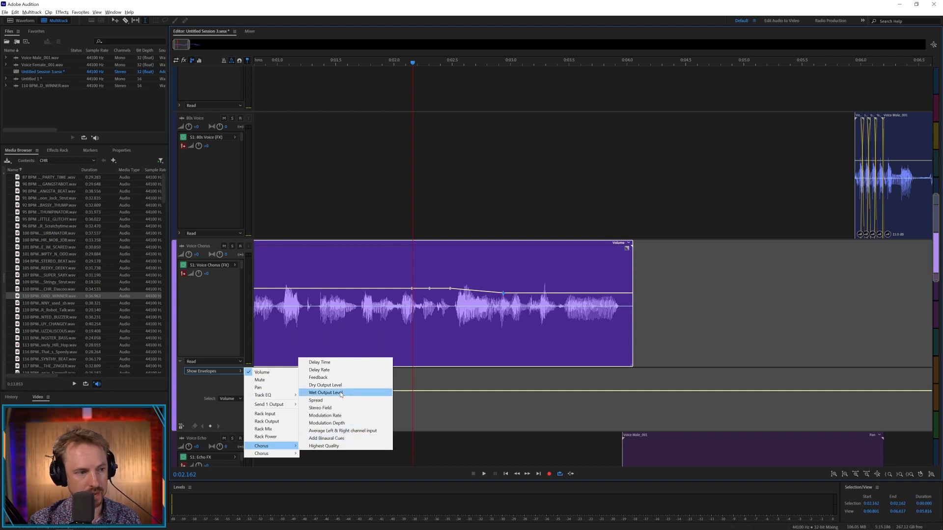
{"action": "left_click", "coordinate": [323, 393]}
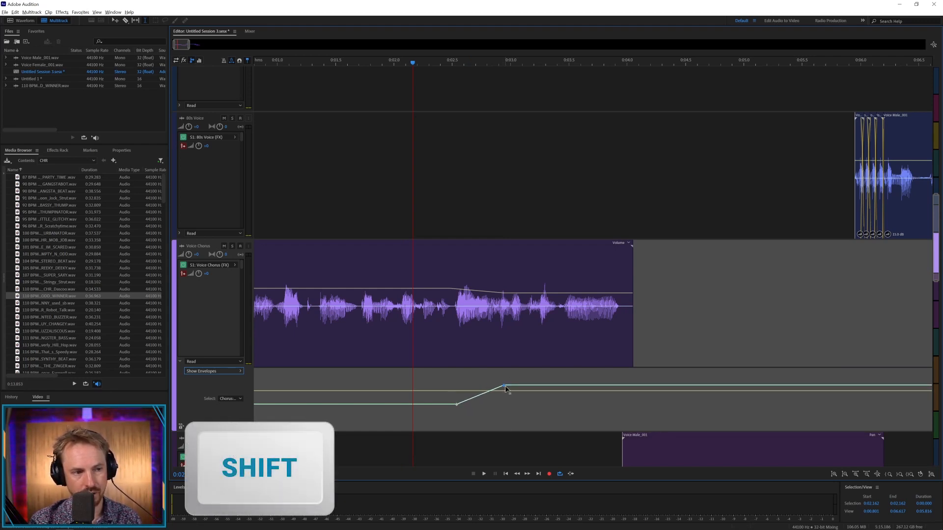
{"action": "left_click_drag", "start_coordinate": [504, 387], "coordinate": [504, 402]}
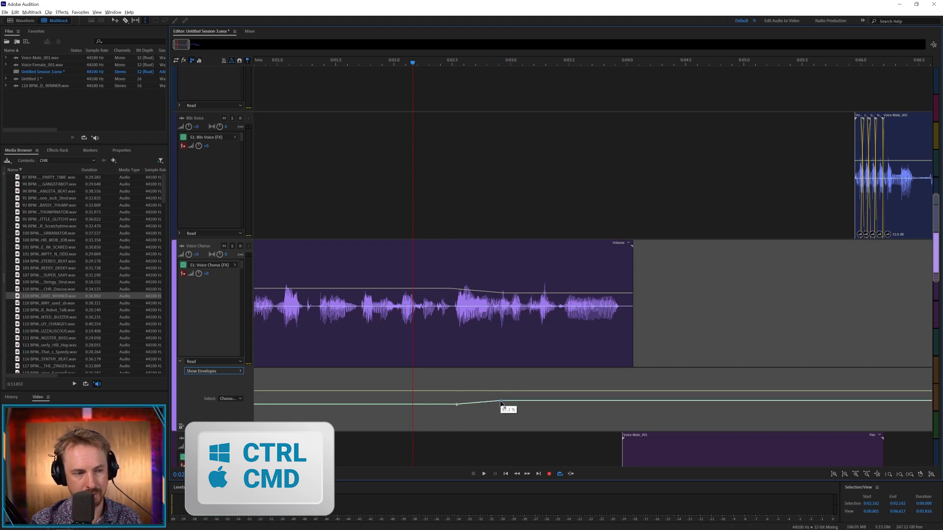
{"action": "left_click_drag", "start_coordinate": [456, 404], "coordinate": [496, 370]}
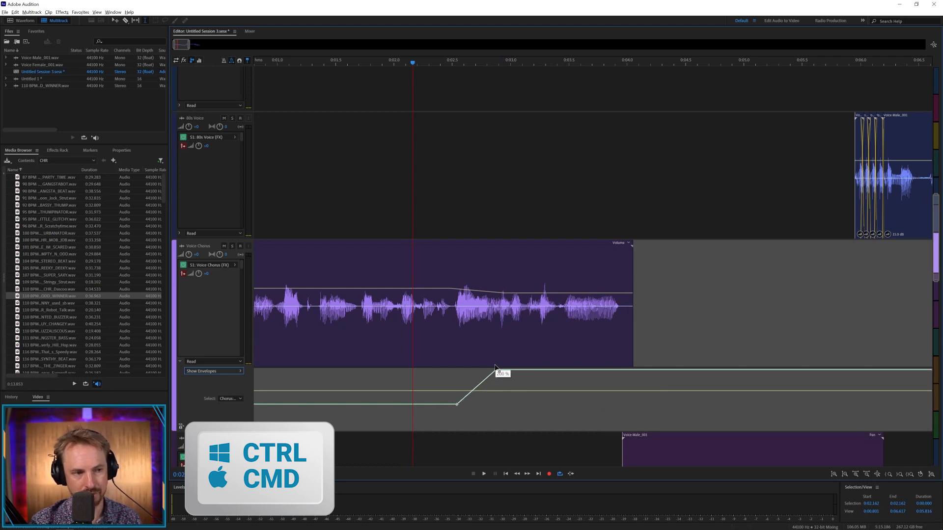